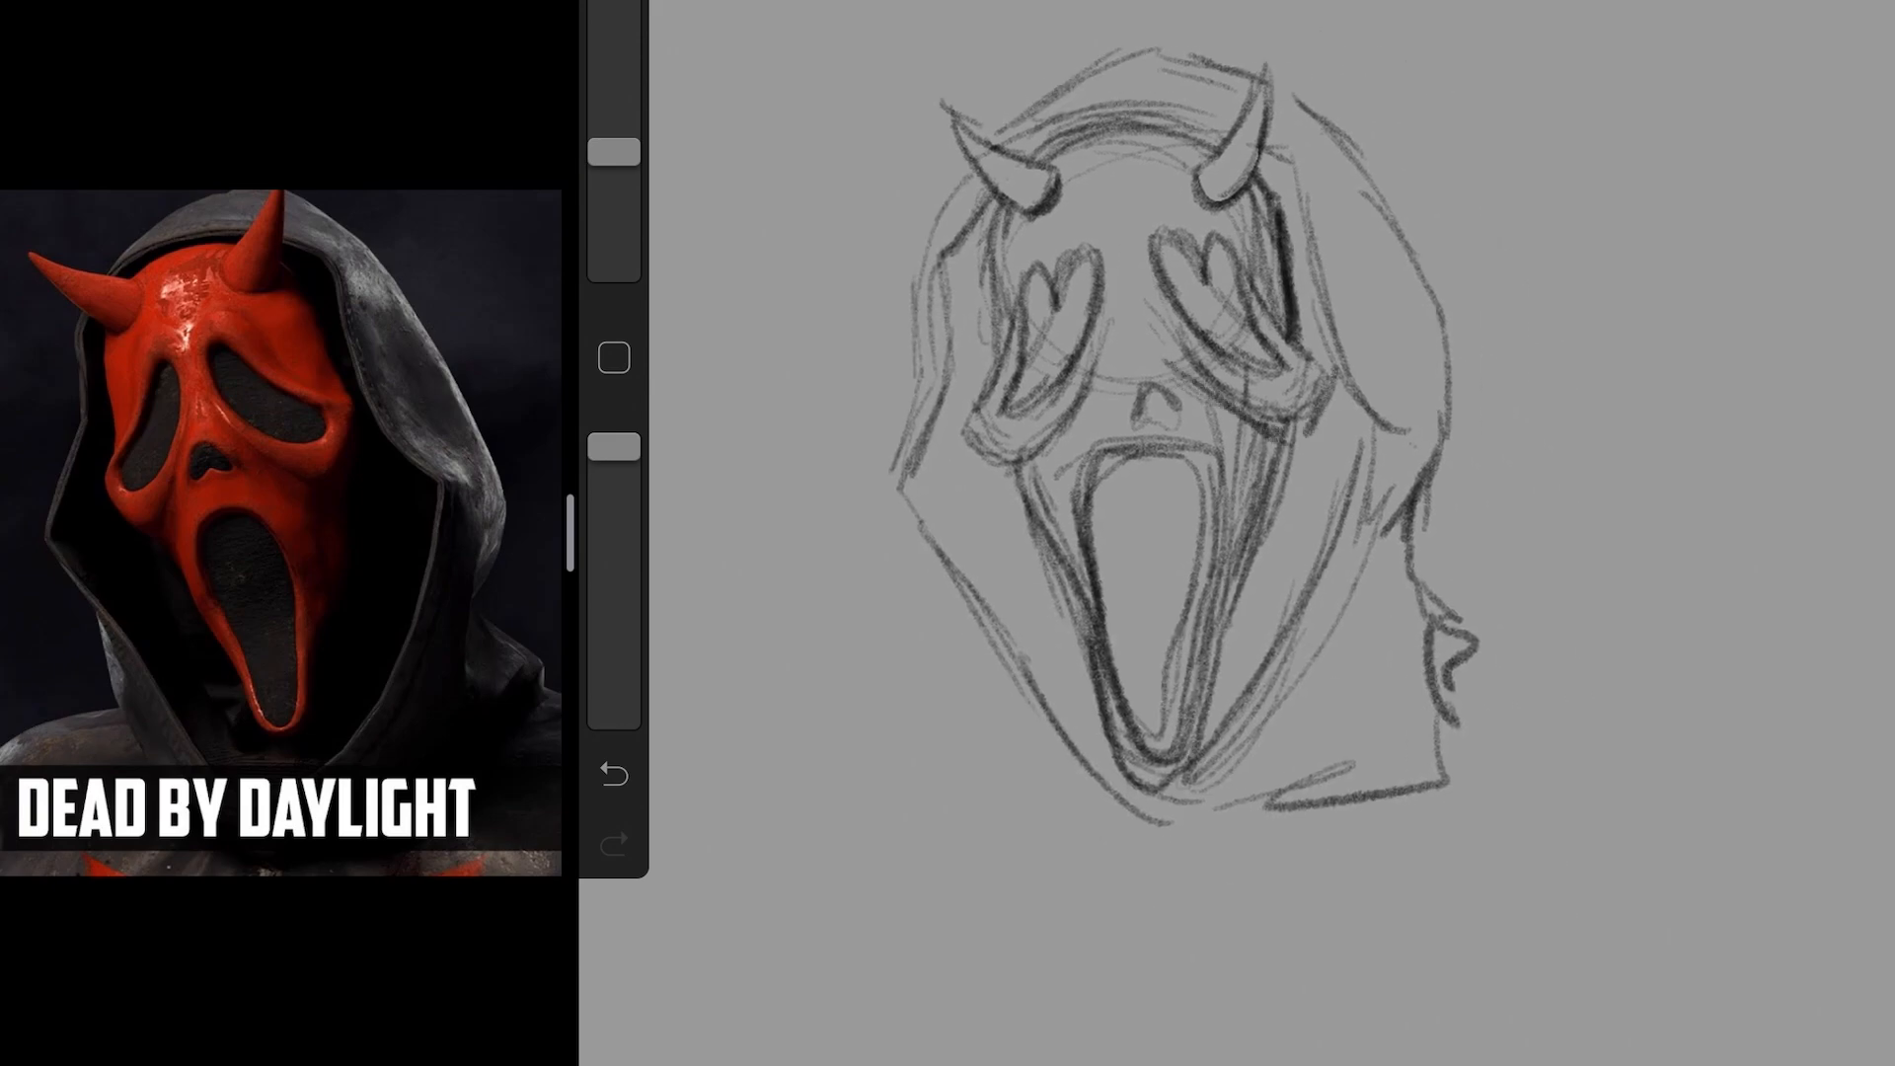
# Ink the mask's sides, eye holes and mouth interior solid black and erase the lower-right hood lines
pyautogui.moveTo(1281, 182); pyautogui.dragTo(1316, 410)
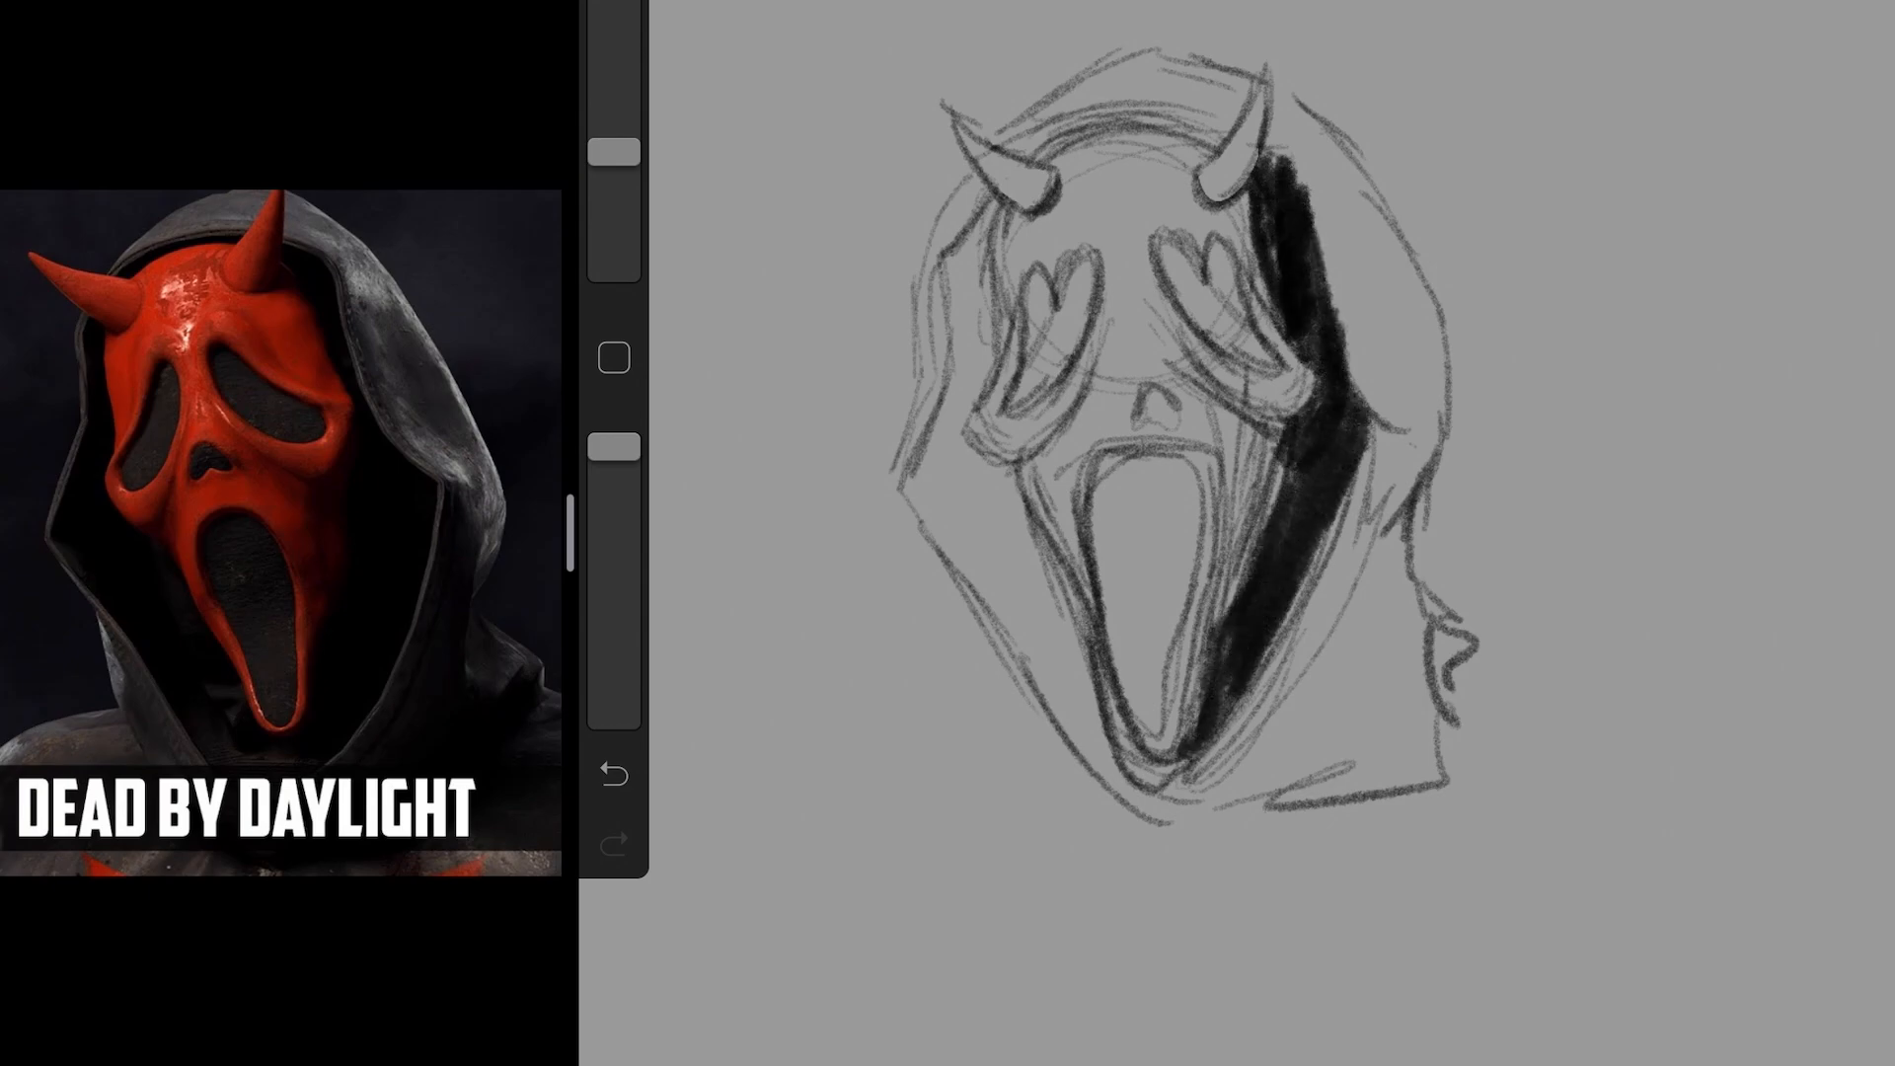
pyautogui.moveTo(1003, 194); pyautogui.dragTo(923, 484)
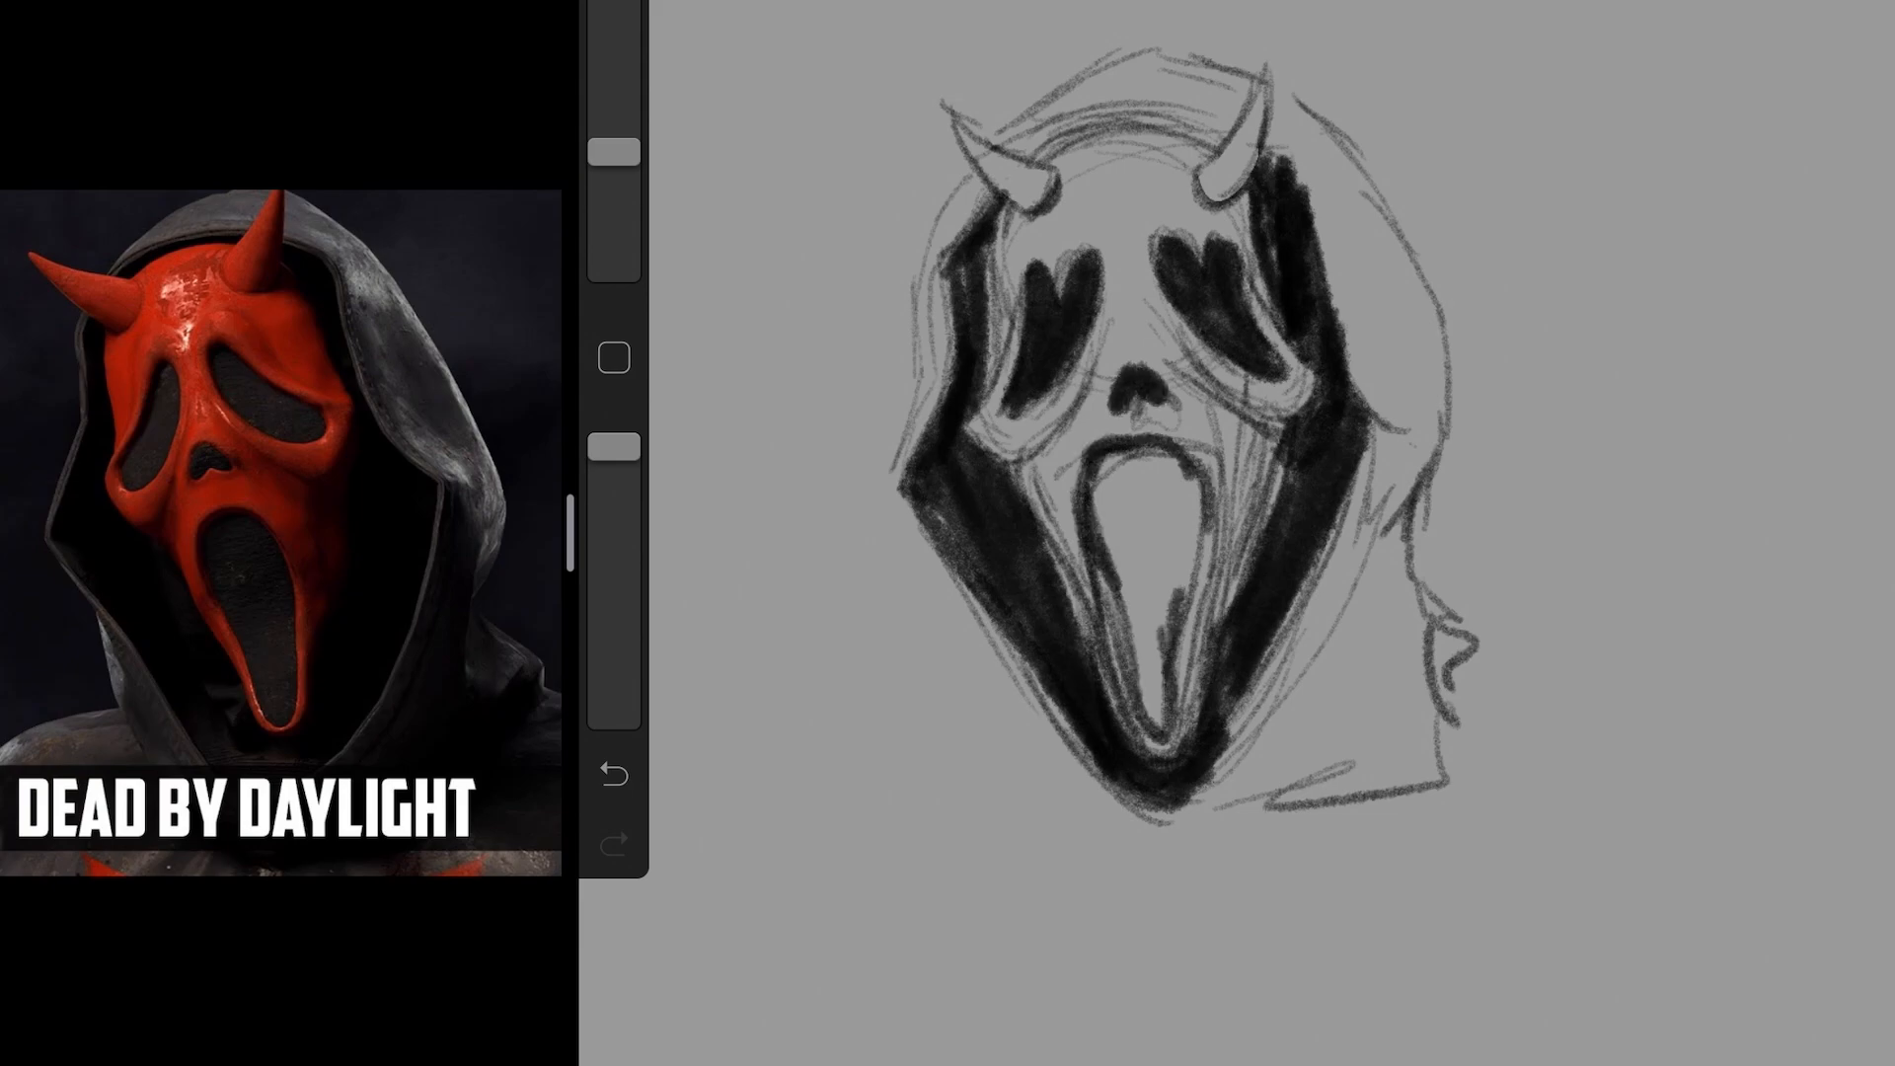
pyautogui.moveTo(1148, 483); pyautogui.dragTo(1149, 724)
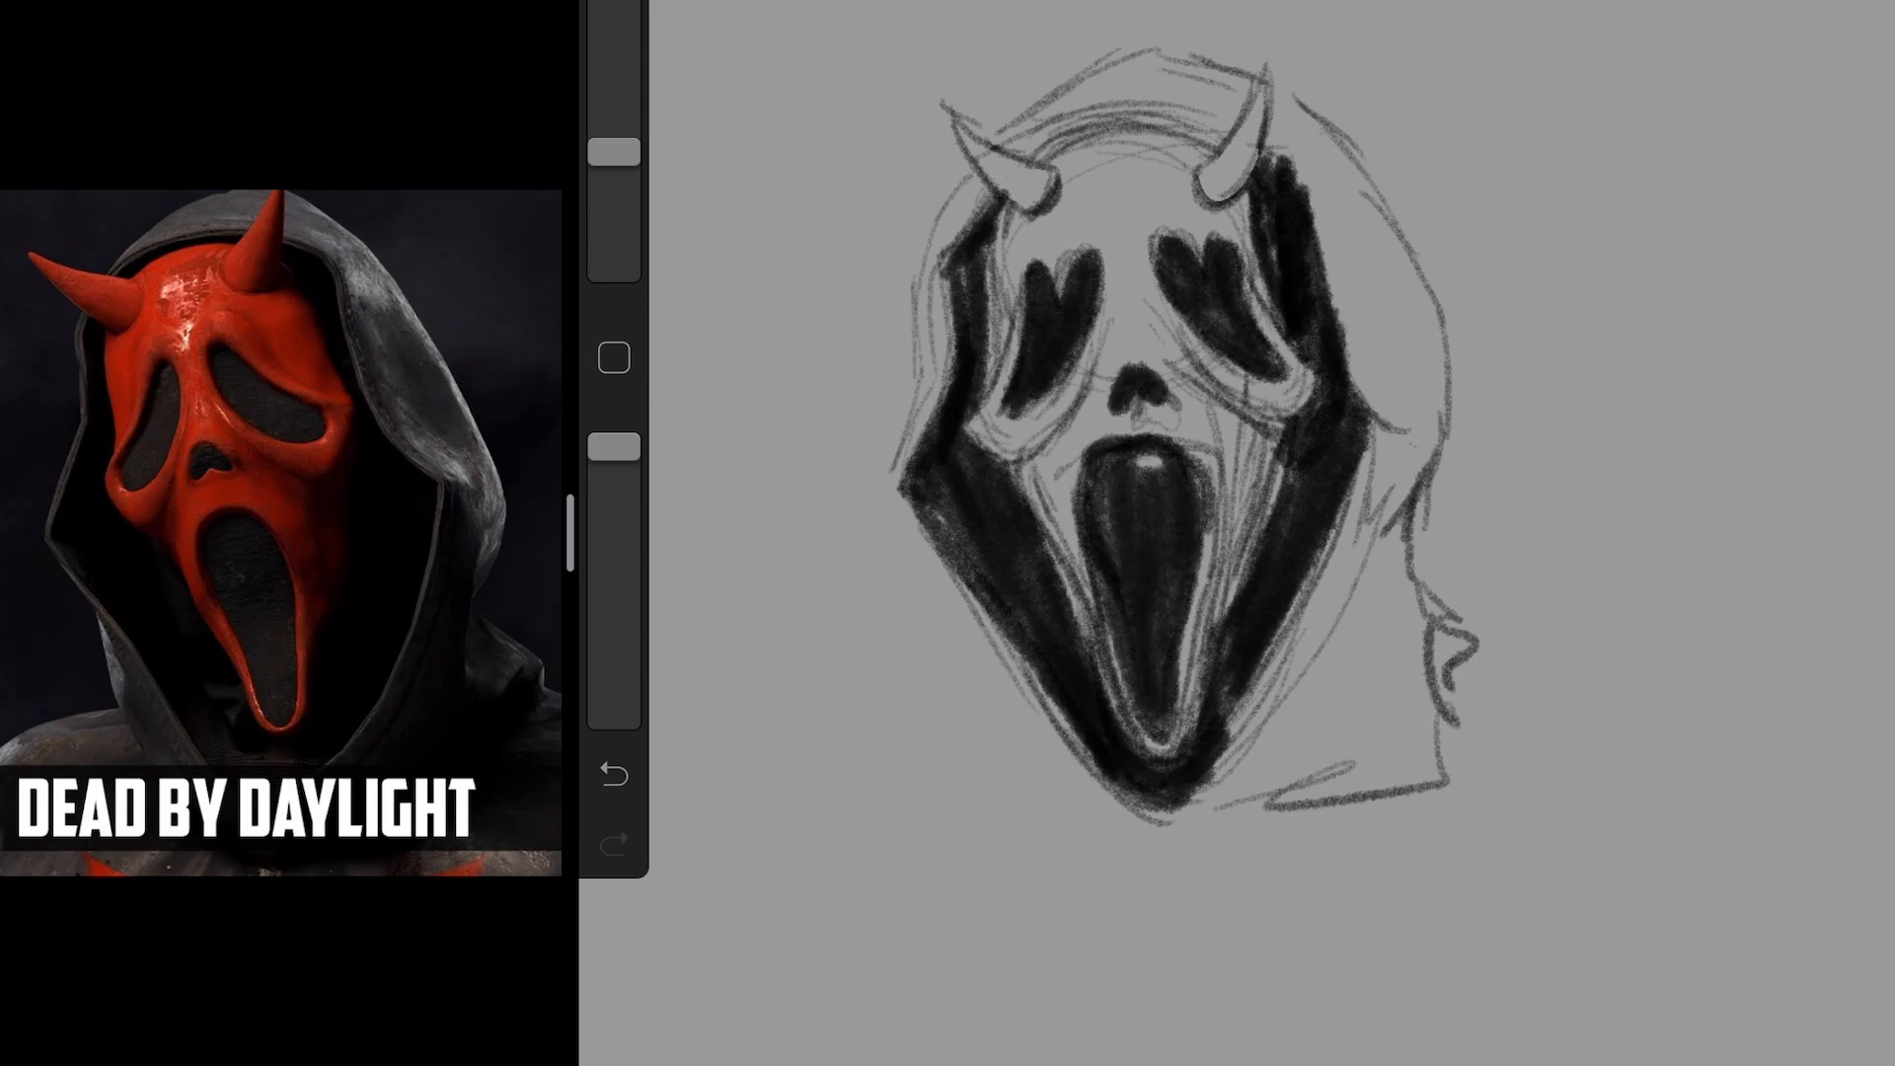
pyautogui.moveTo(1184, 809); pyautogui.dragTo(1439, 387)
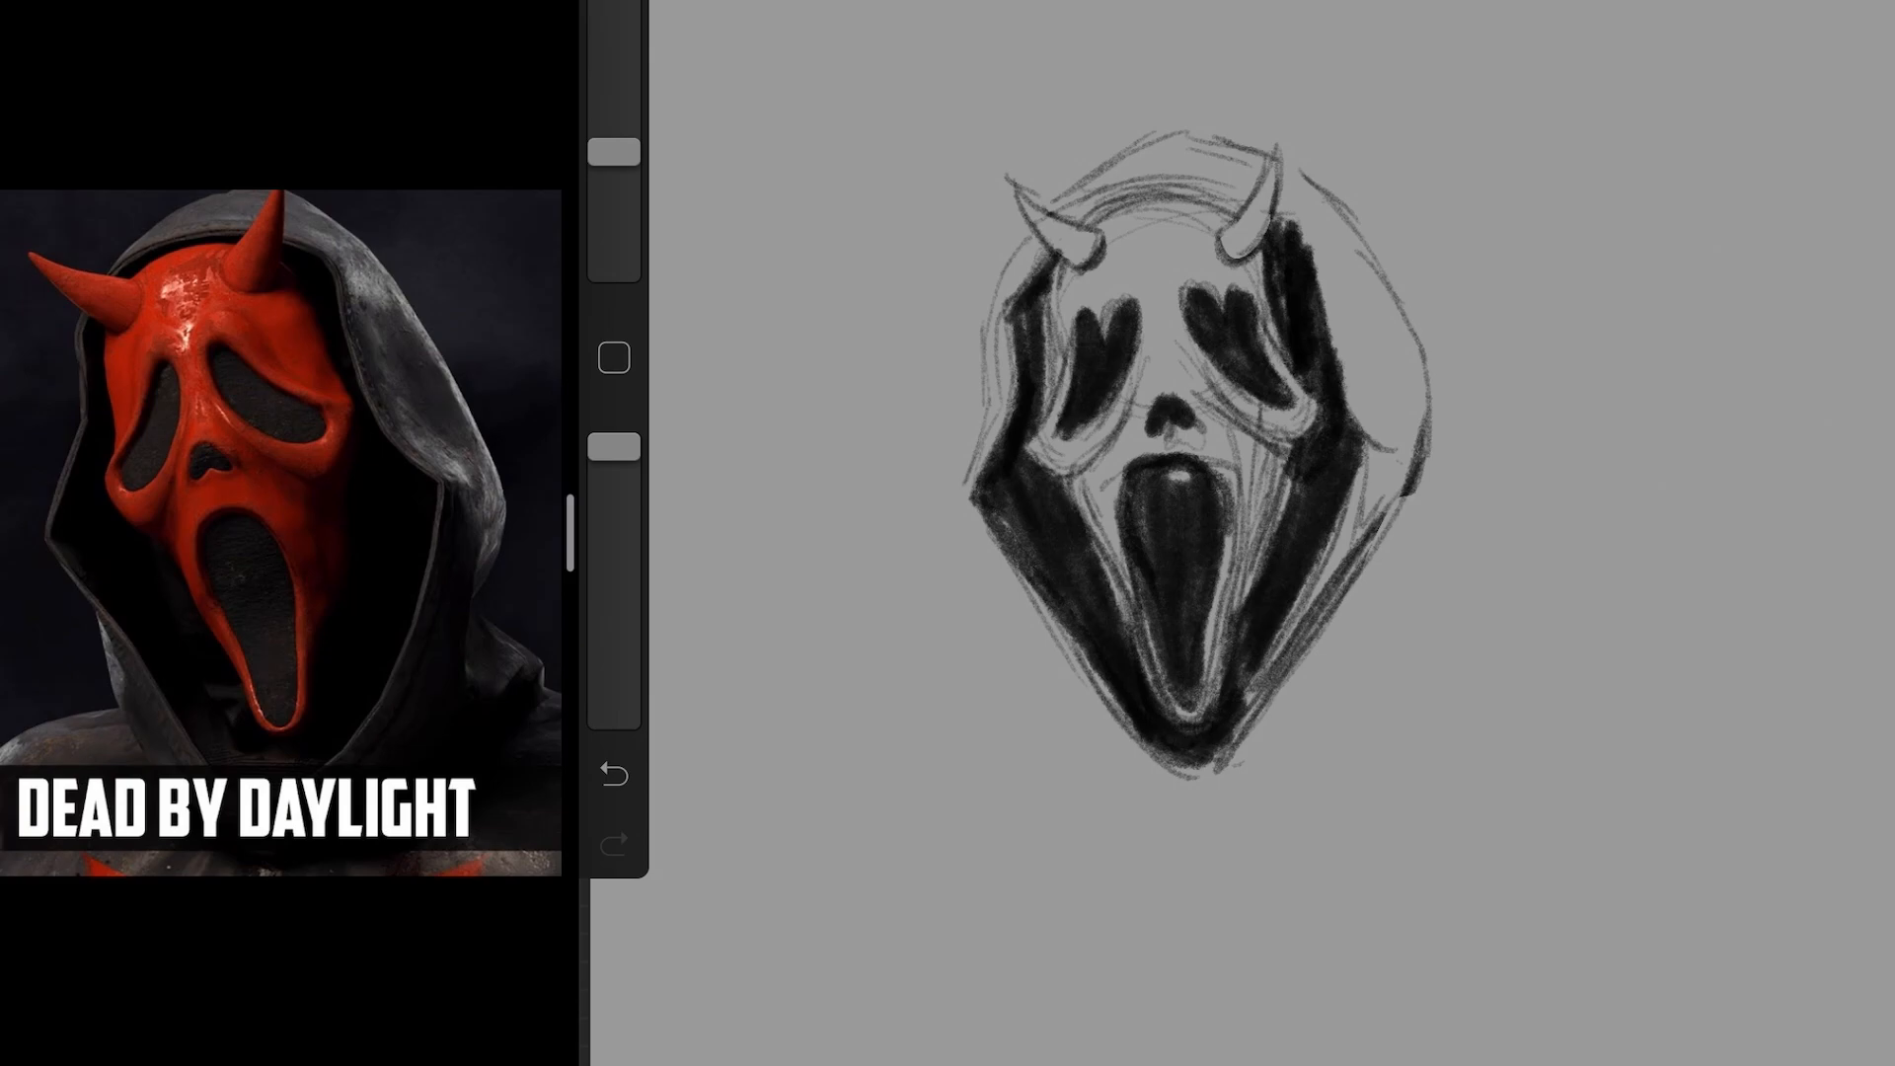
# Sketch the phone handset beside the mask
pyautogui.moveTo(955, 352); pyautogui.dragTo(1064, 750)
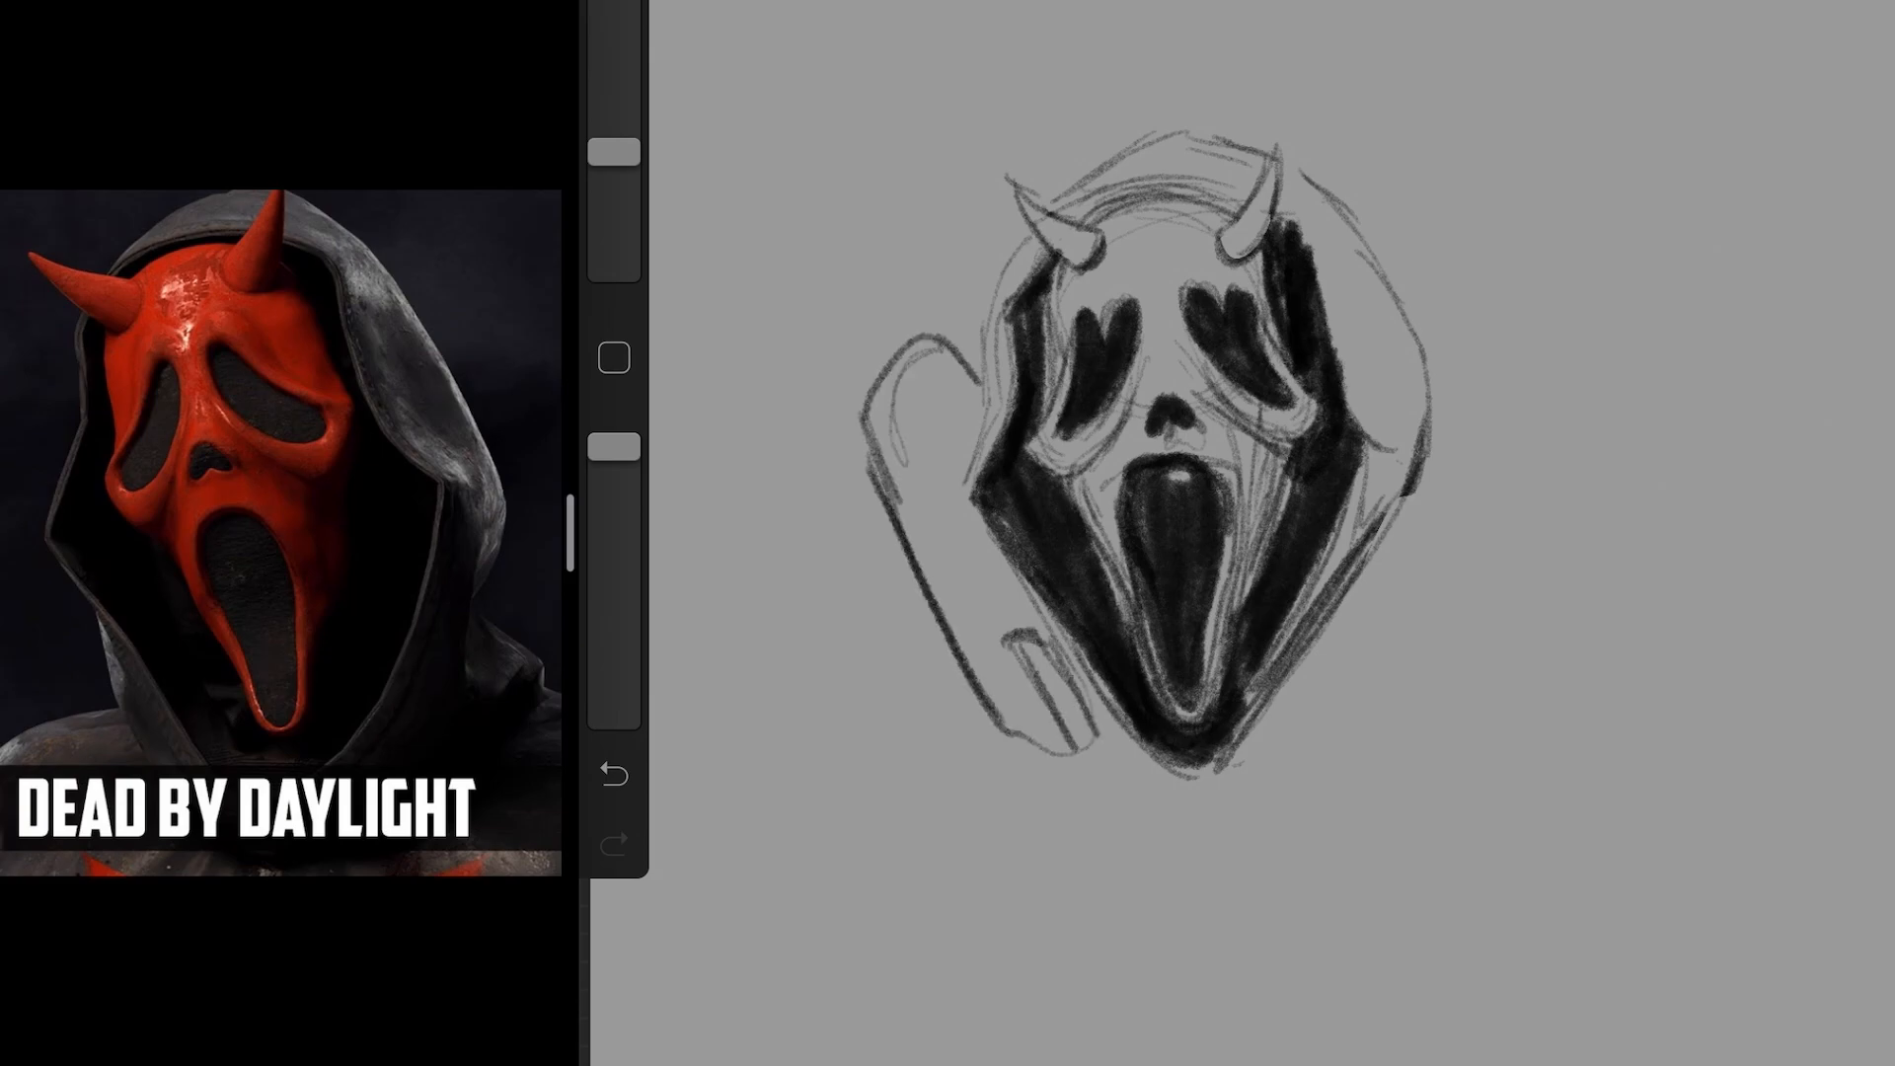
pyautogui.moveTo(924, 332); pyautogui.dragTo(996, 659)
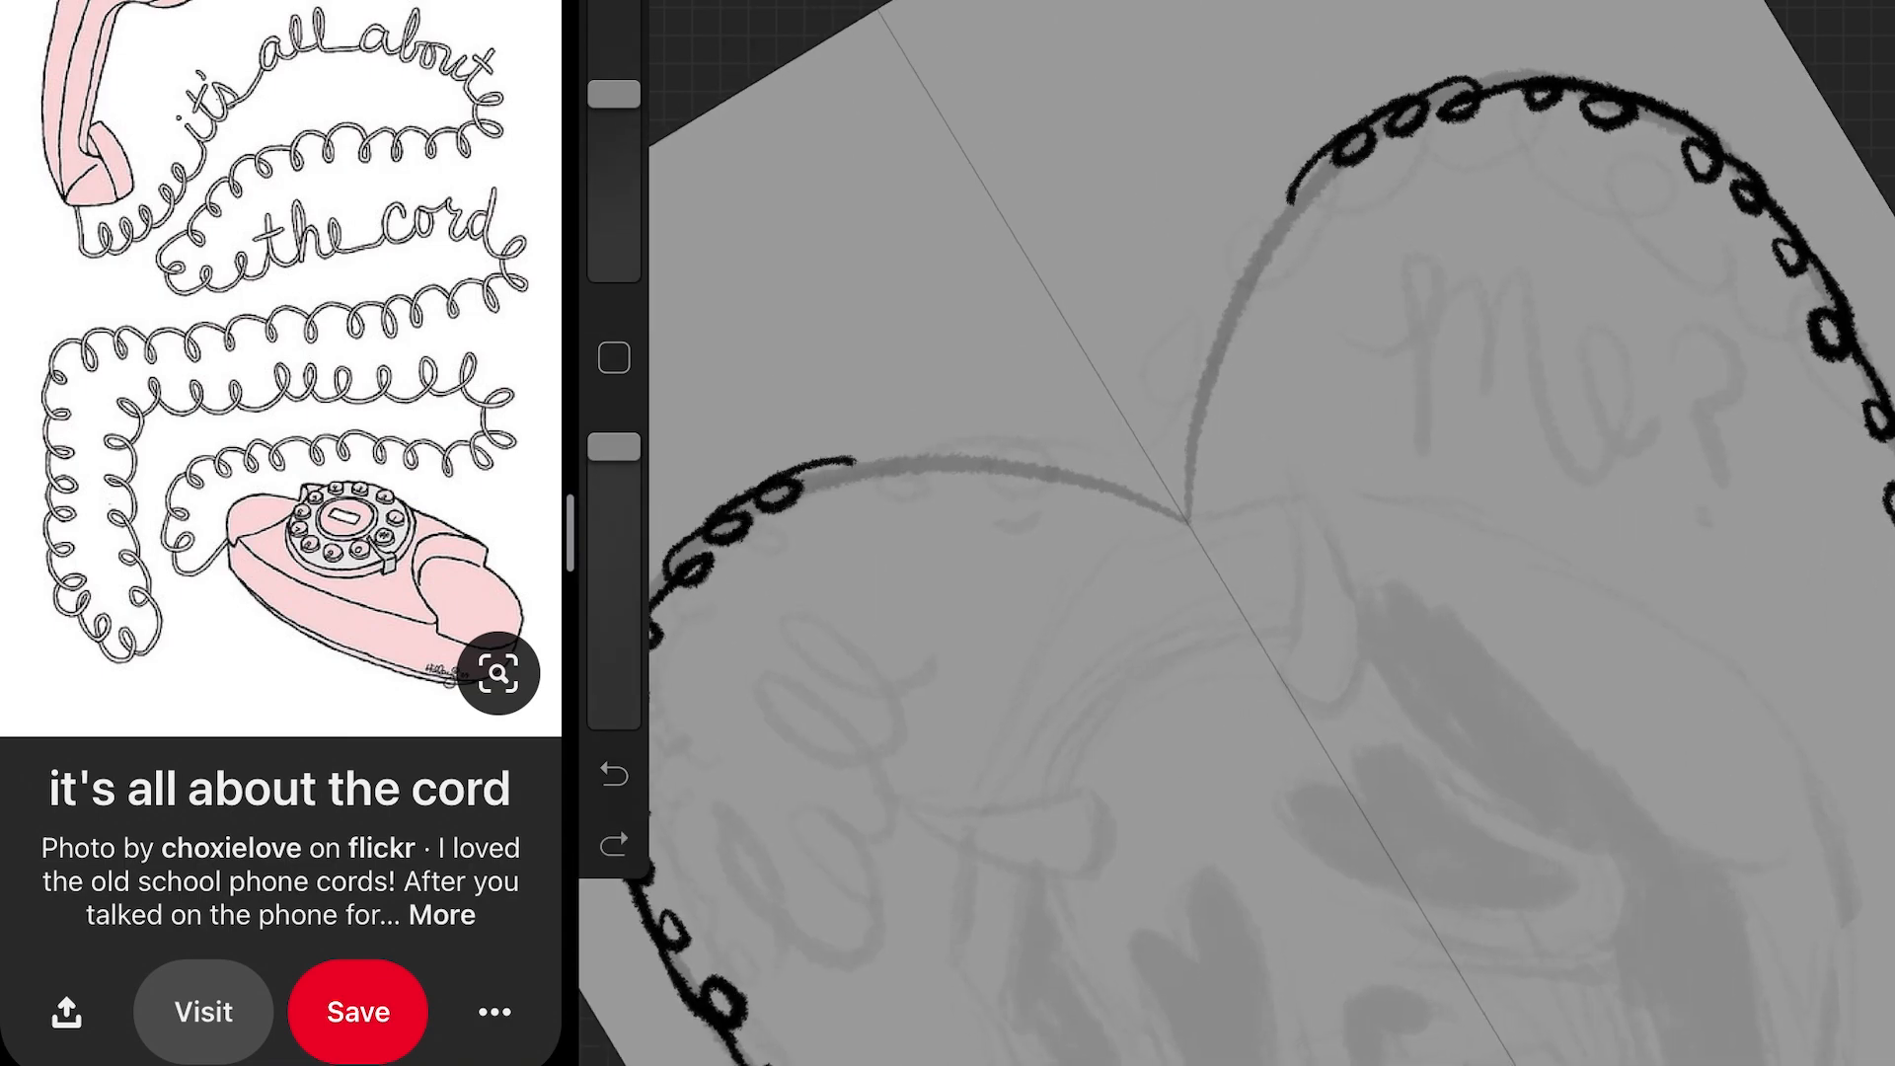
# Ink the looping cord around the heart outline and check Layer 2 in the Layers panel
pyautogui.moveTo(821, 478); pyautogui.dragTo(1305, 181)
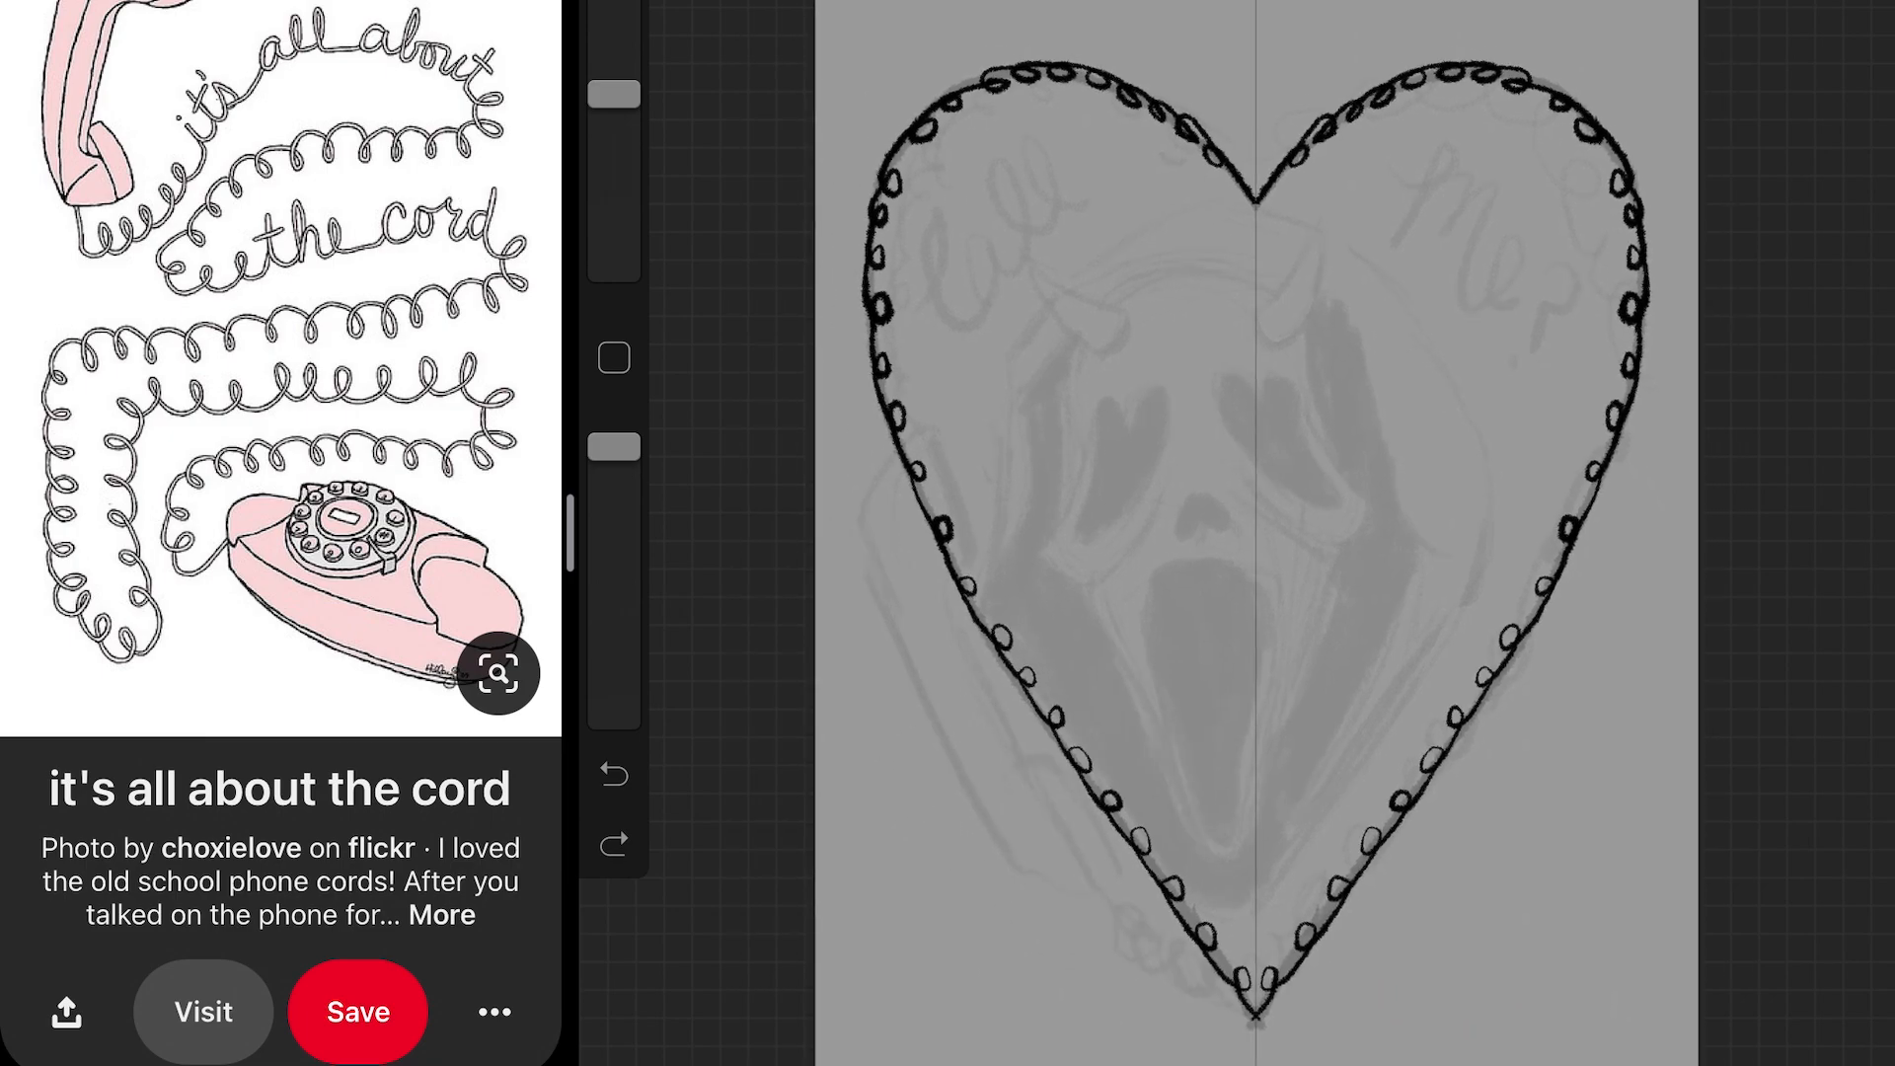
pyautogui.click(1425, 180)
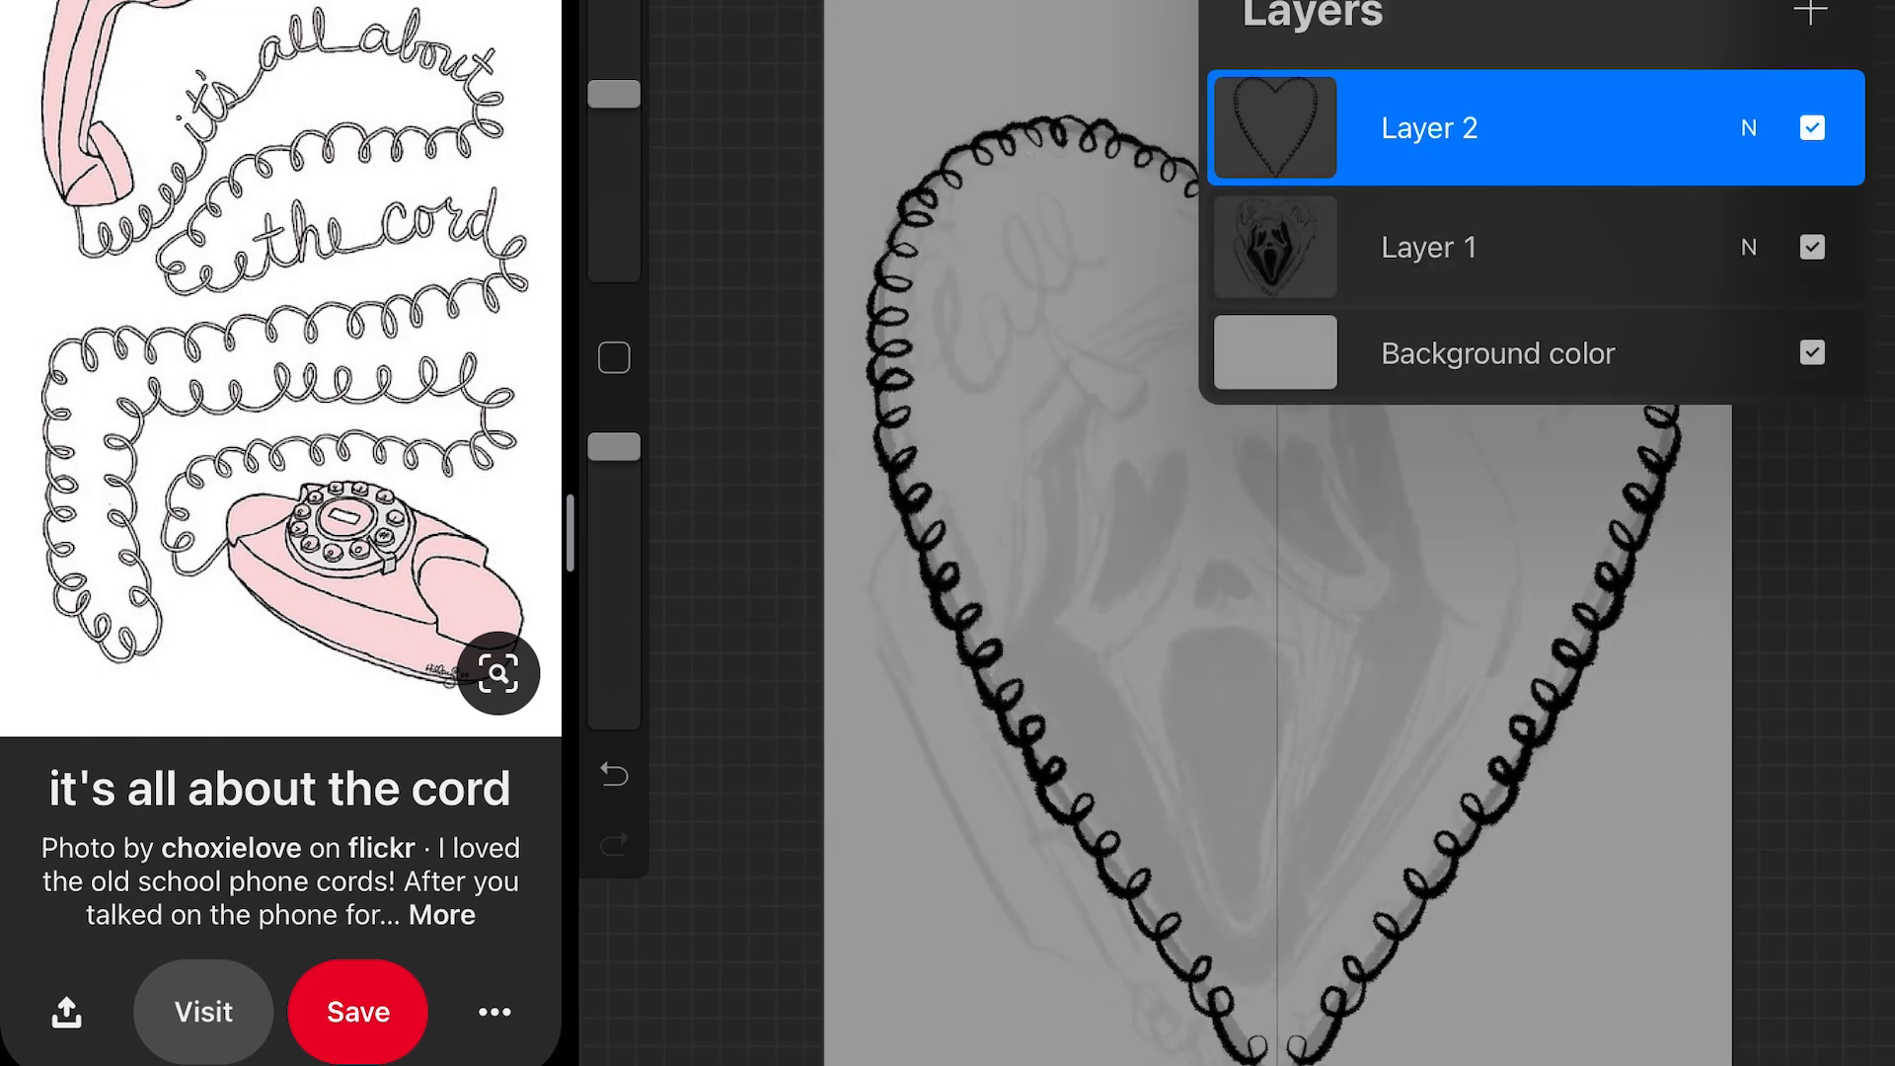
# Dismiss the layer list and continue inking the phone handset outline at the lower left
pyautogui.click(1810, 126)
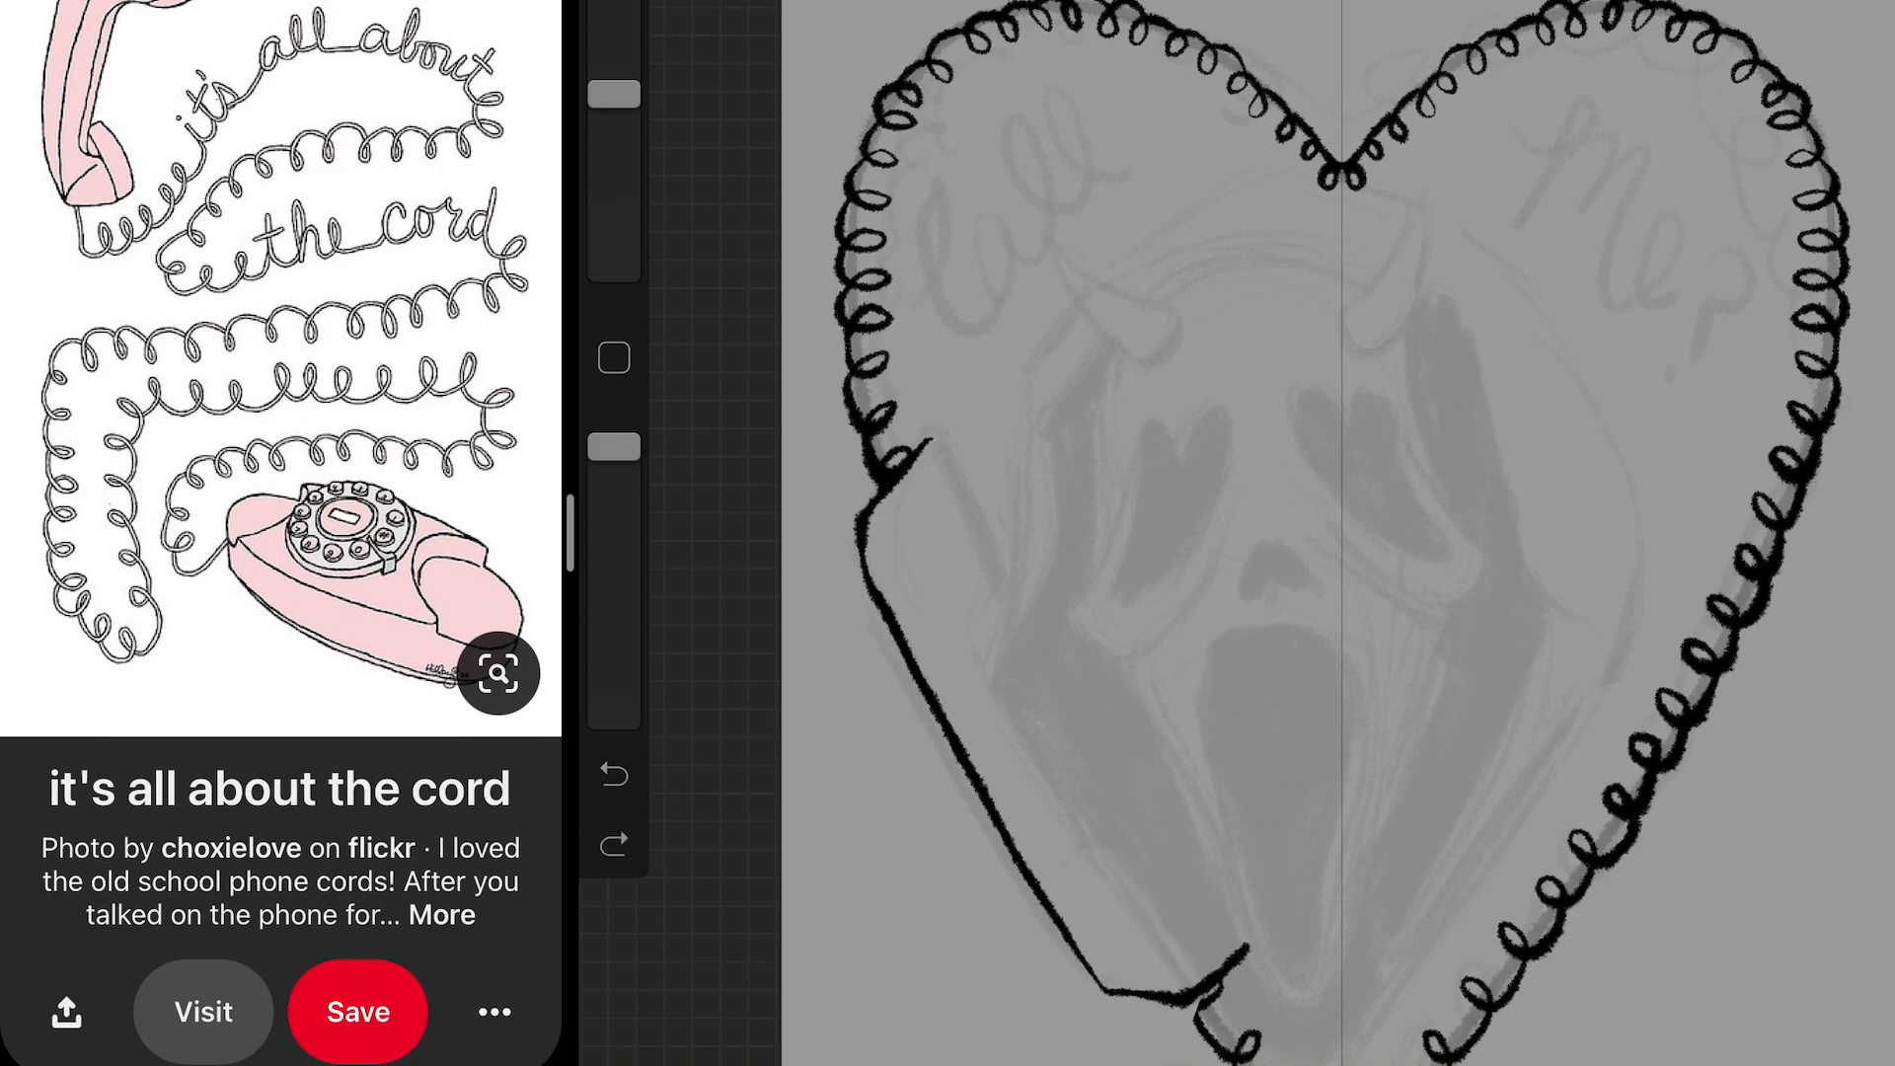
pyautogui.moveTo(1025, 723); pyautogui.dragTo(1258, 923)
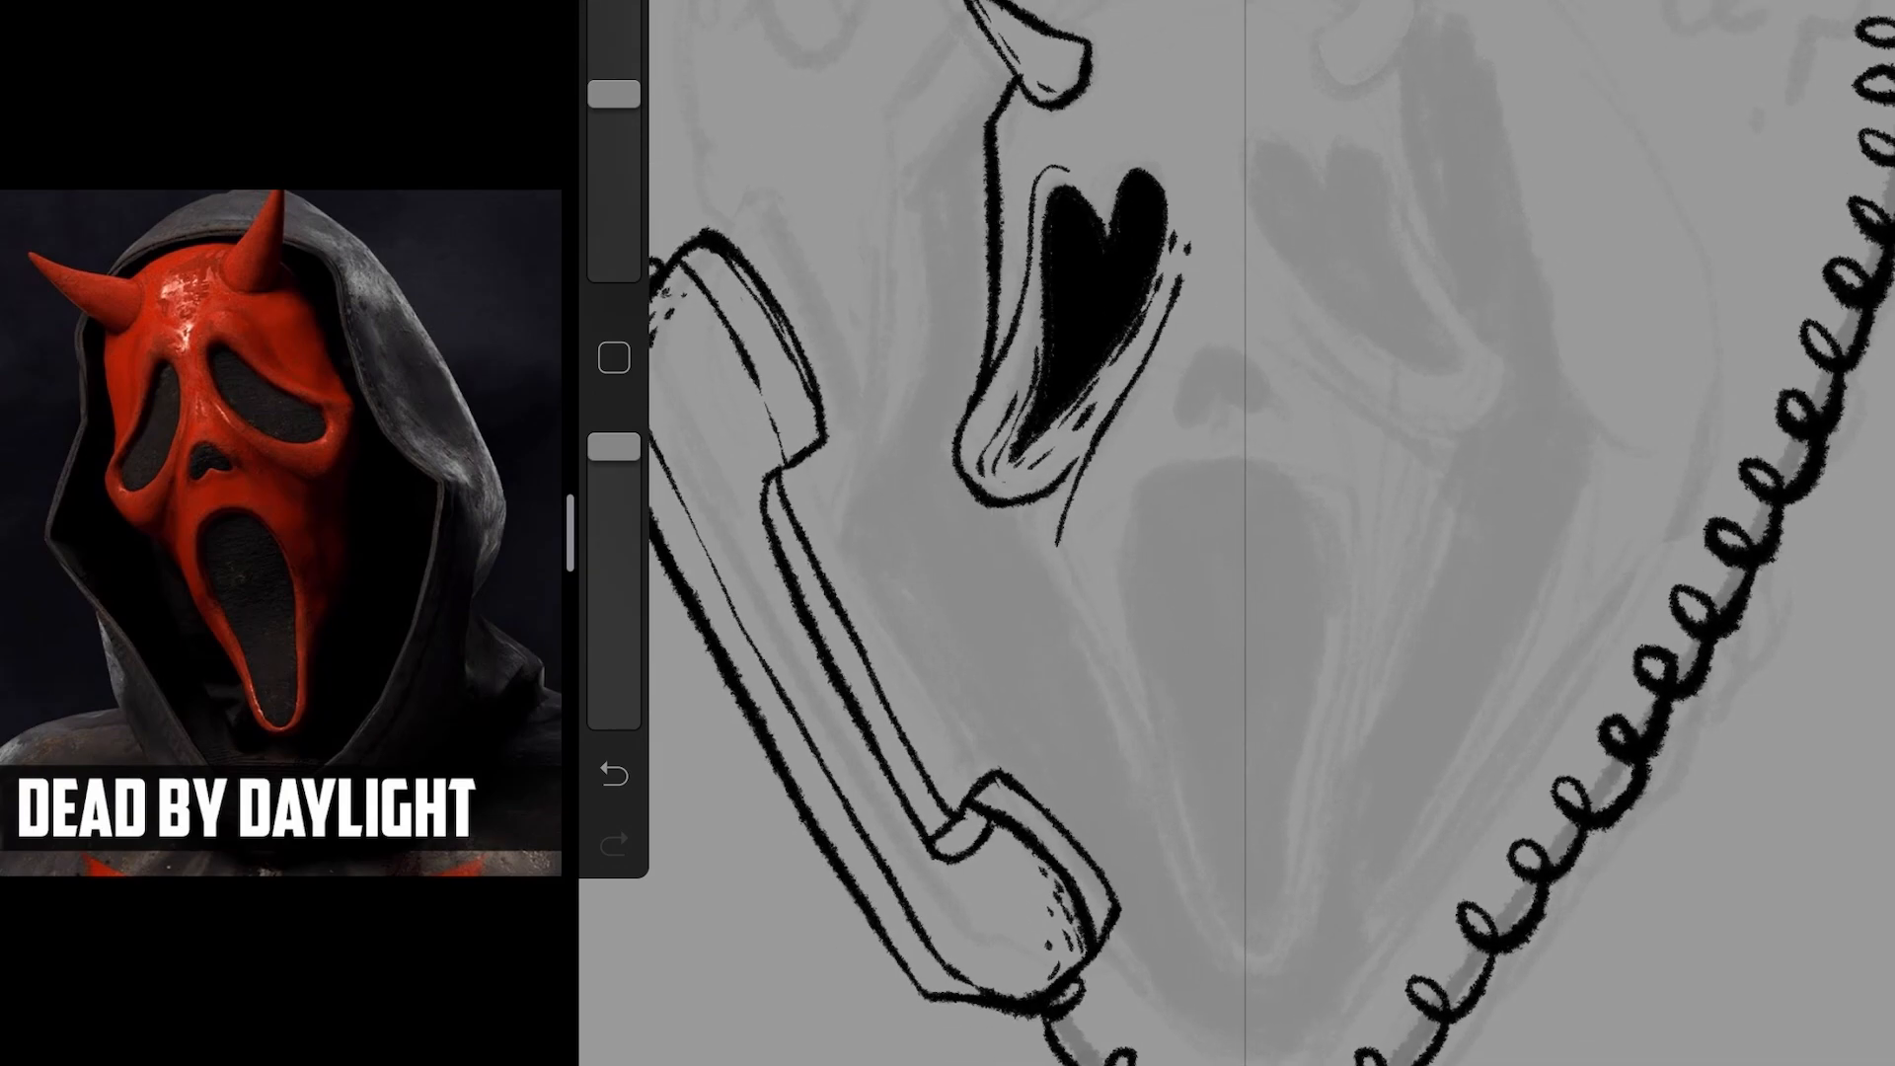
# Ink the mask's long chin outline and the curve beside its right eye
pyautogui.moveTo(1027, 507); pyautogui.dragTo(1129, 762)
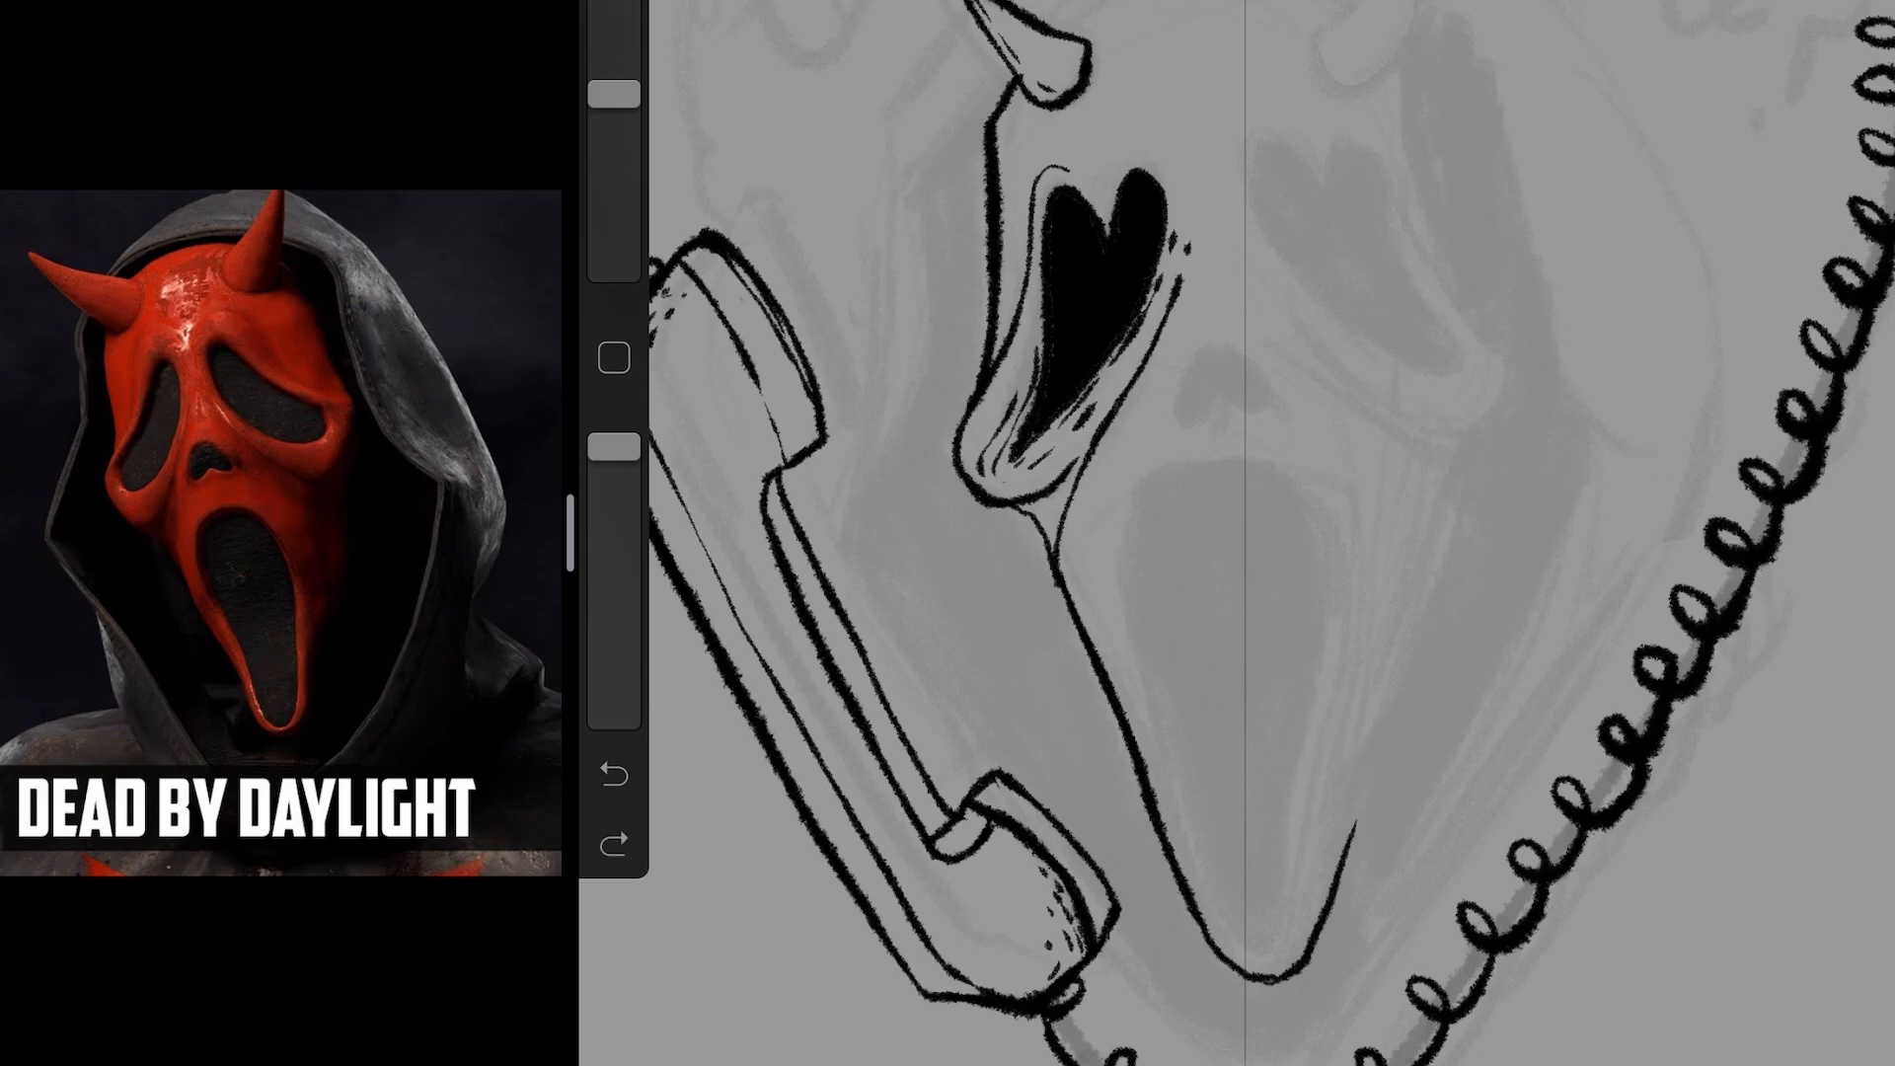
pyautogui.moveTo(1280, 978); pyautogui.dragTo(1451, 460)
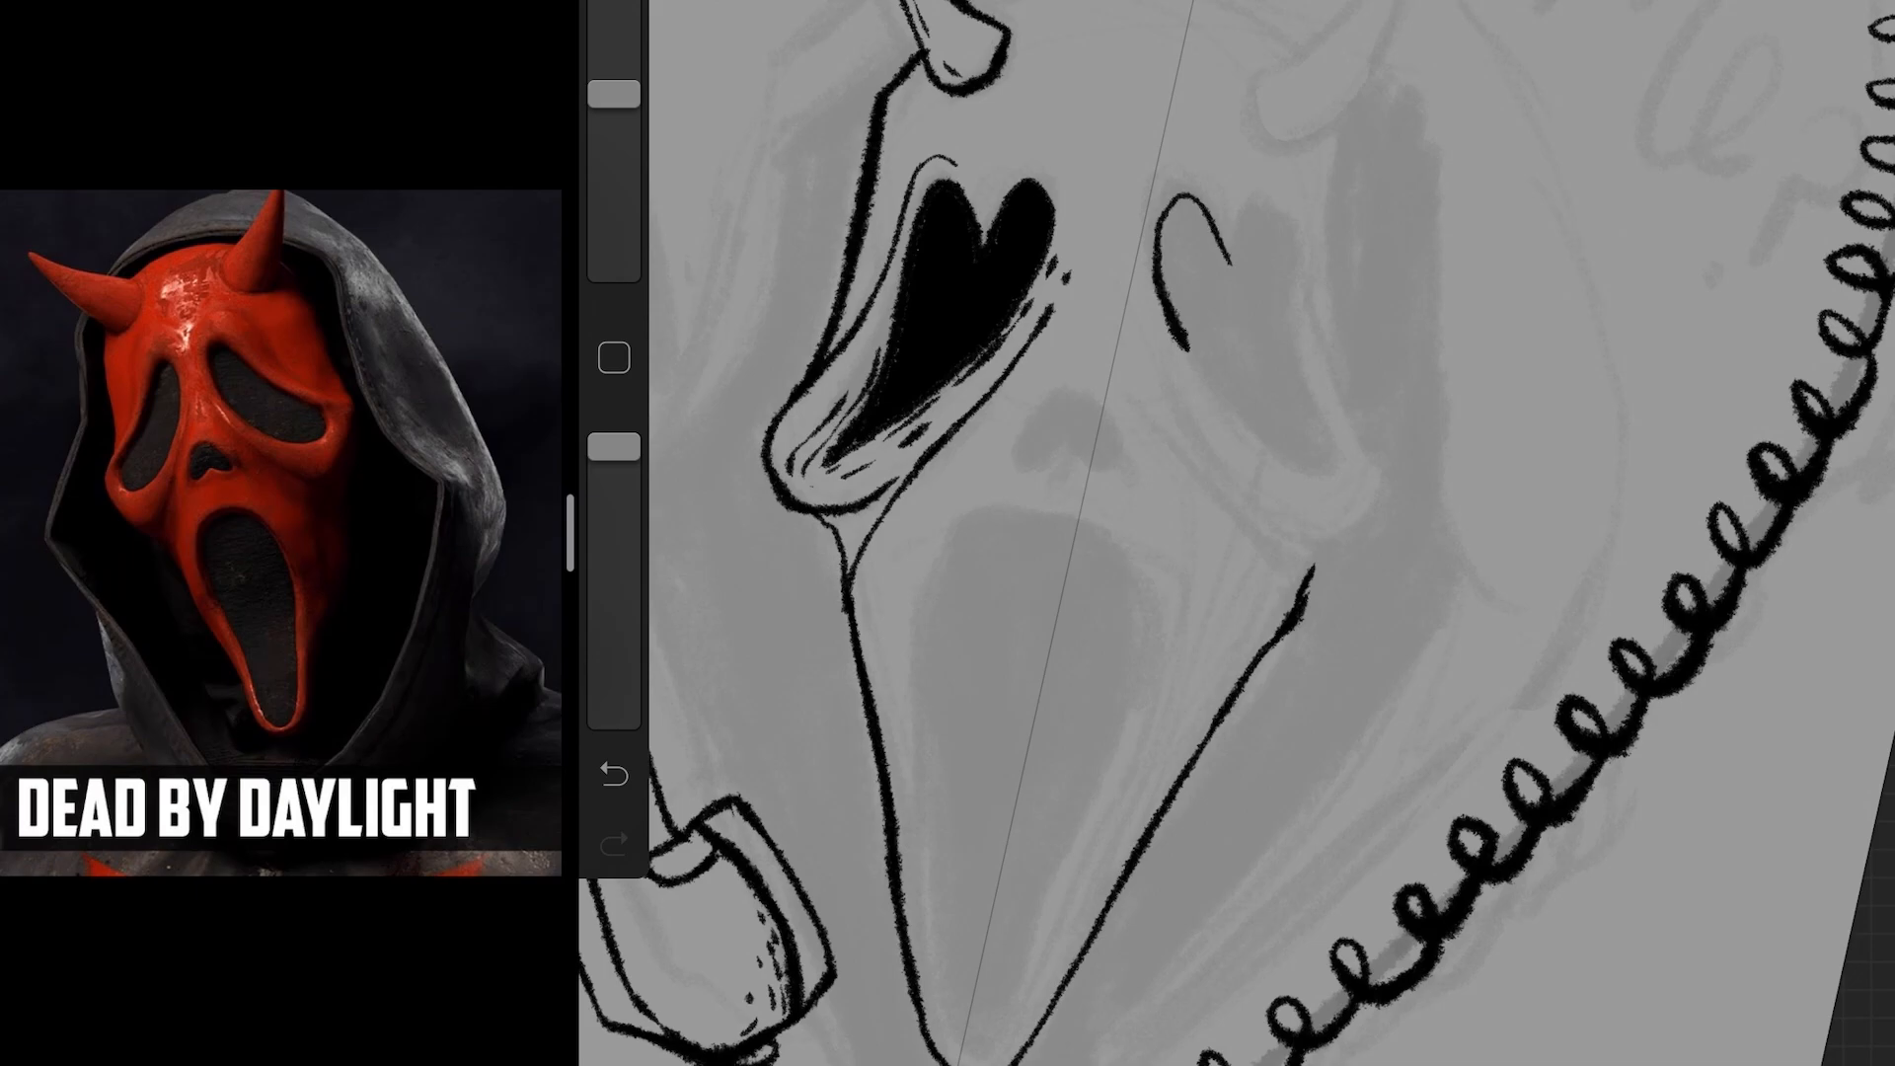
# Continue inking the mask outline down its right side
pyautogui.moveTo(1269, 217); pyautogui.dragTo(1316, 495)
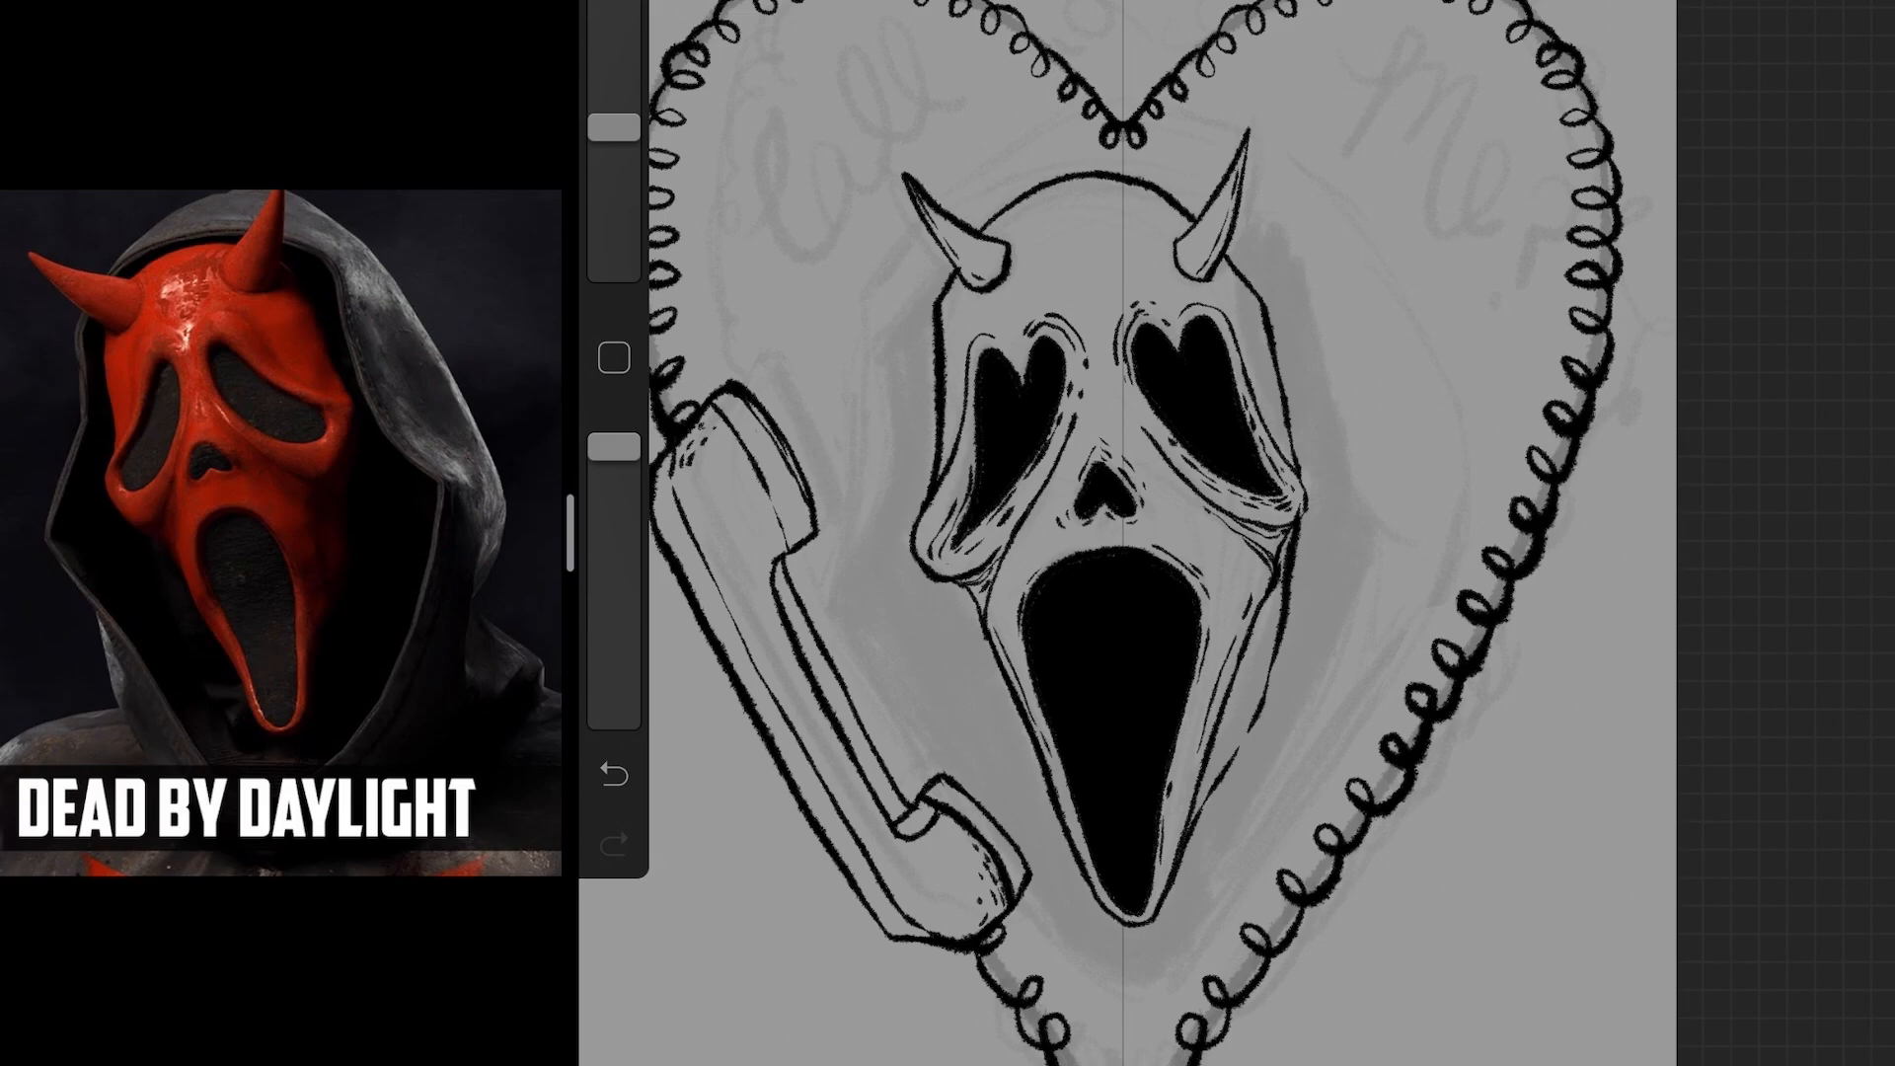
# Trace the hood outline around the mask on the line layer
pyautogui.moveTo(853, 586); pyautogui.dragTo(952, 262)
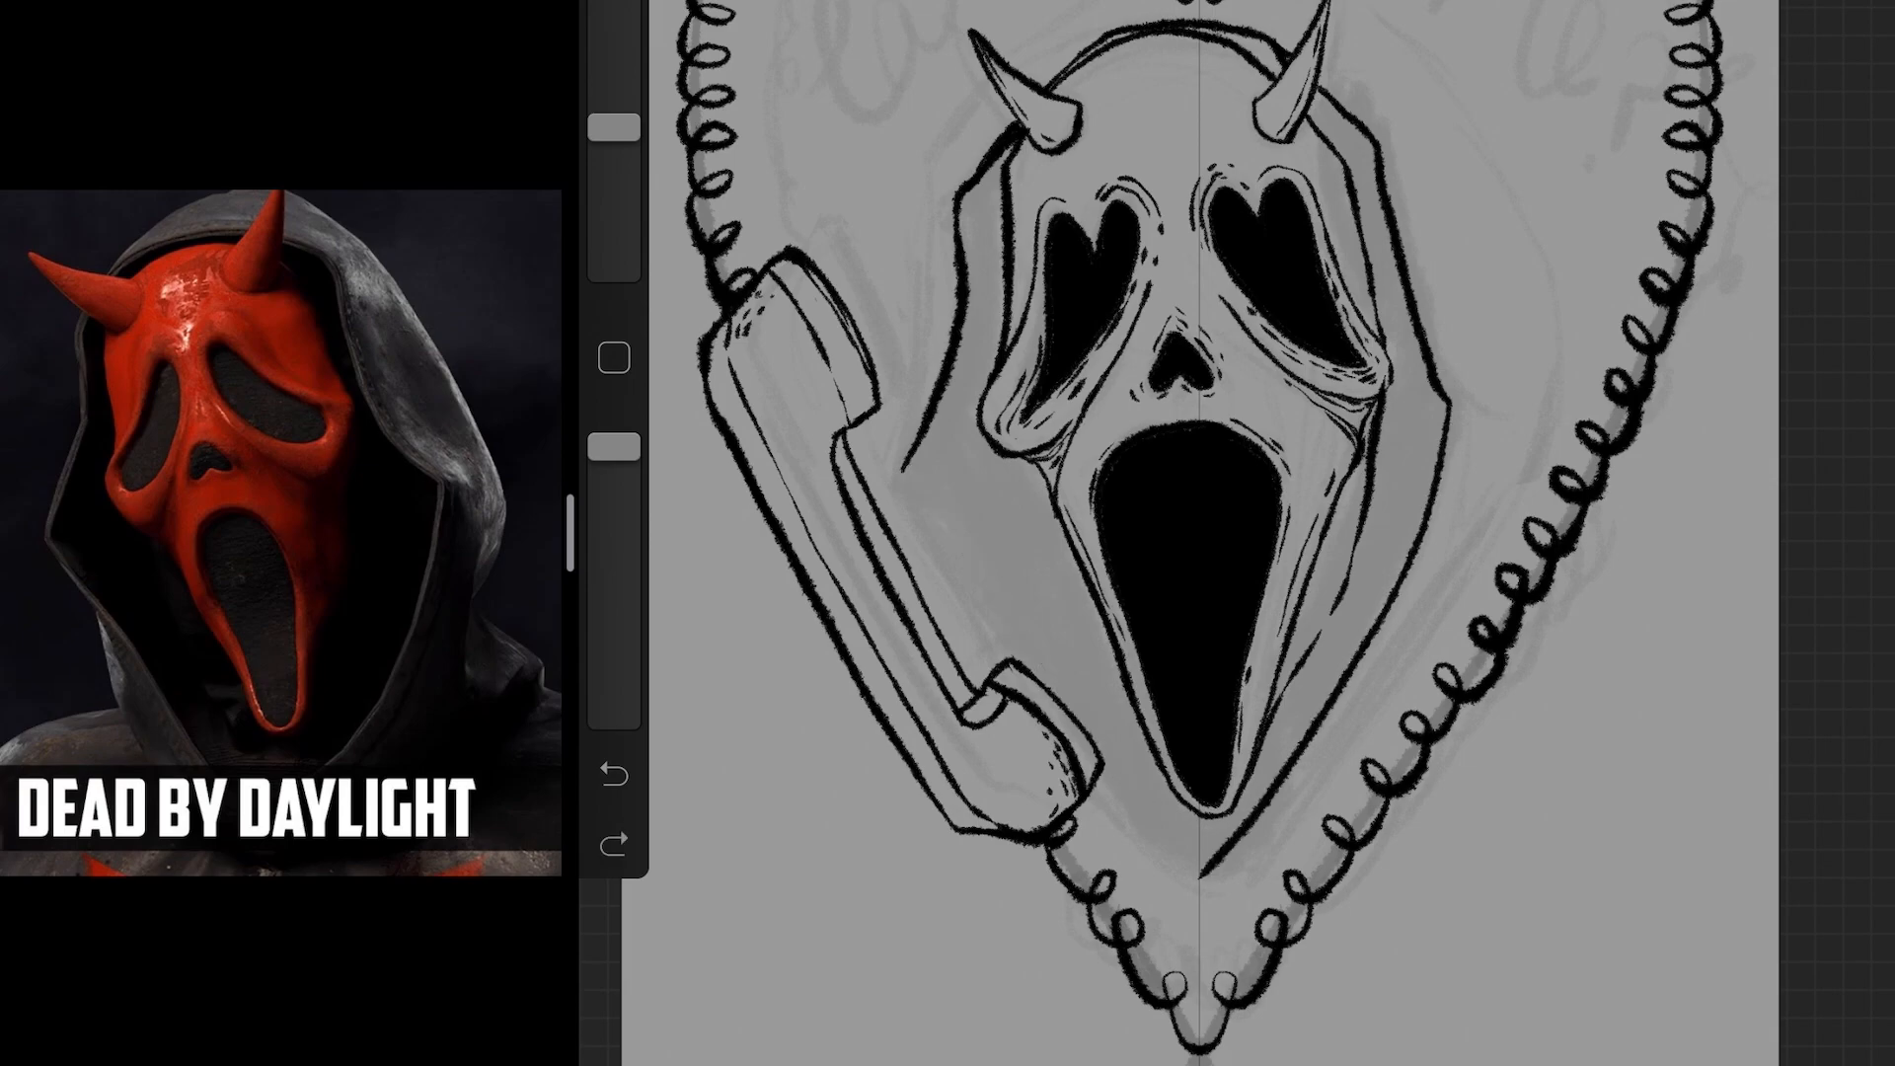
pyautogui.moveTo(924, 416); pyautogui.dragTo(1178, 871)
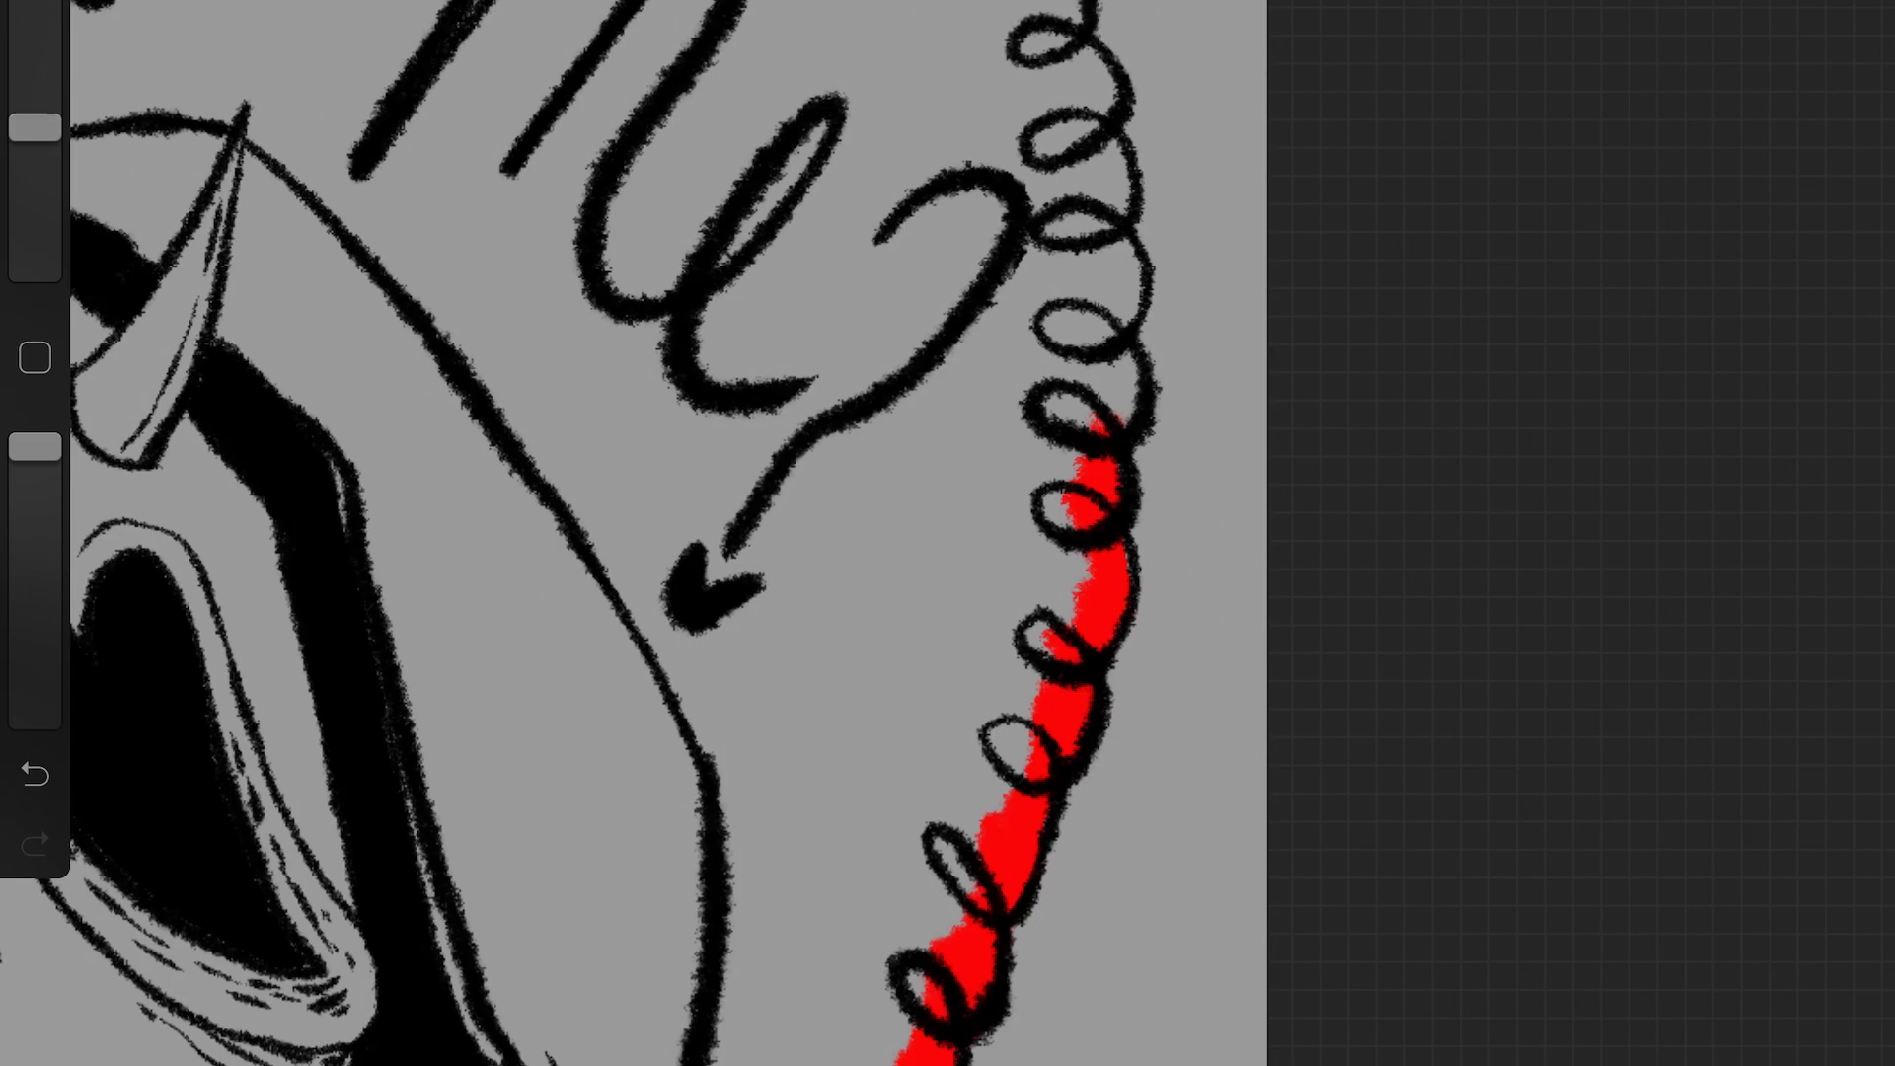
# Scroll the canvas while painting red inside the heart
pyautogui.scroll(-3)
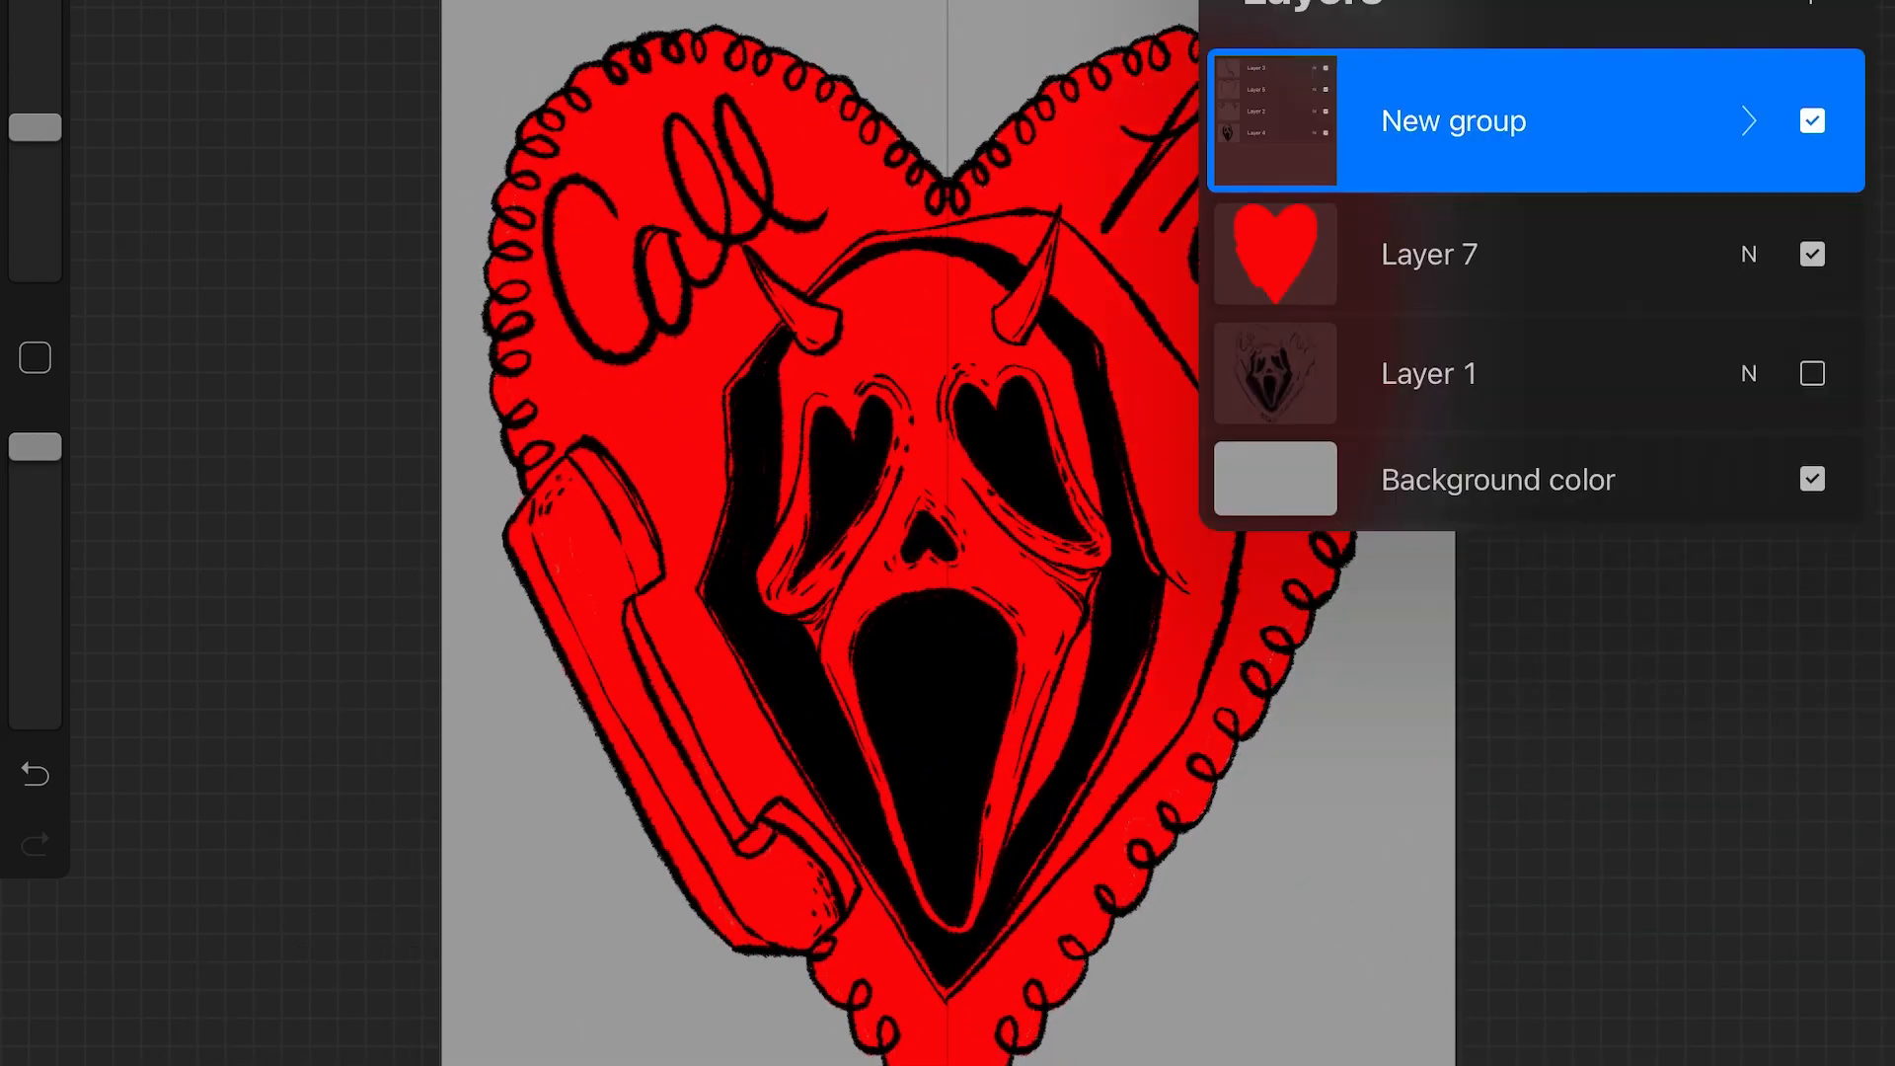
# Adjust a layer setting while shading the red mask and grey hood
pyautogui.click(1451, 253)
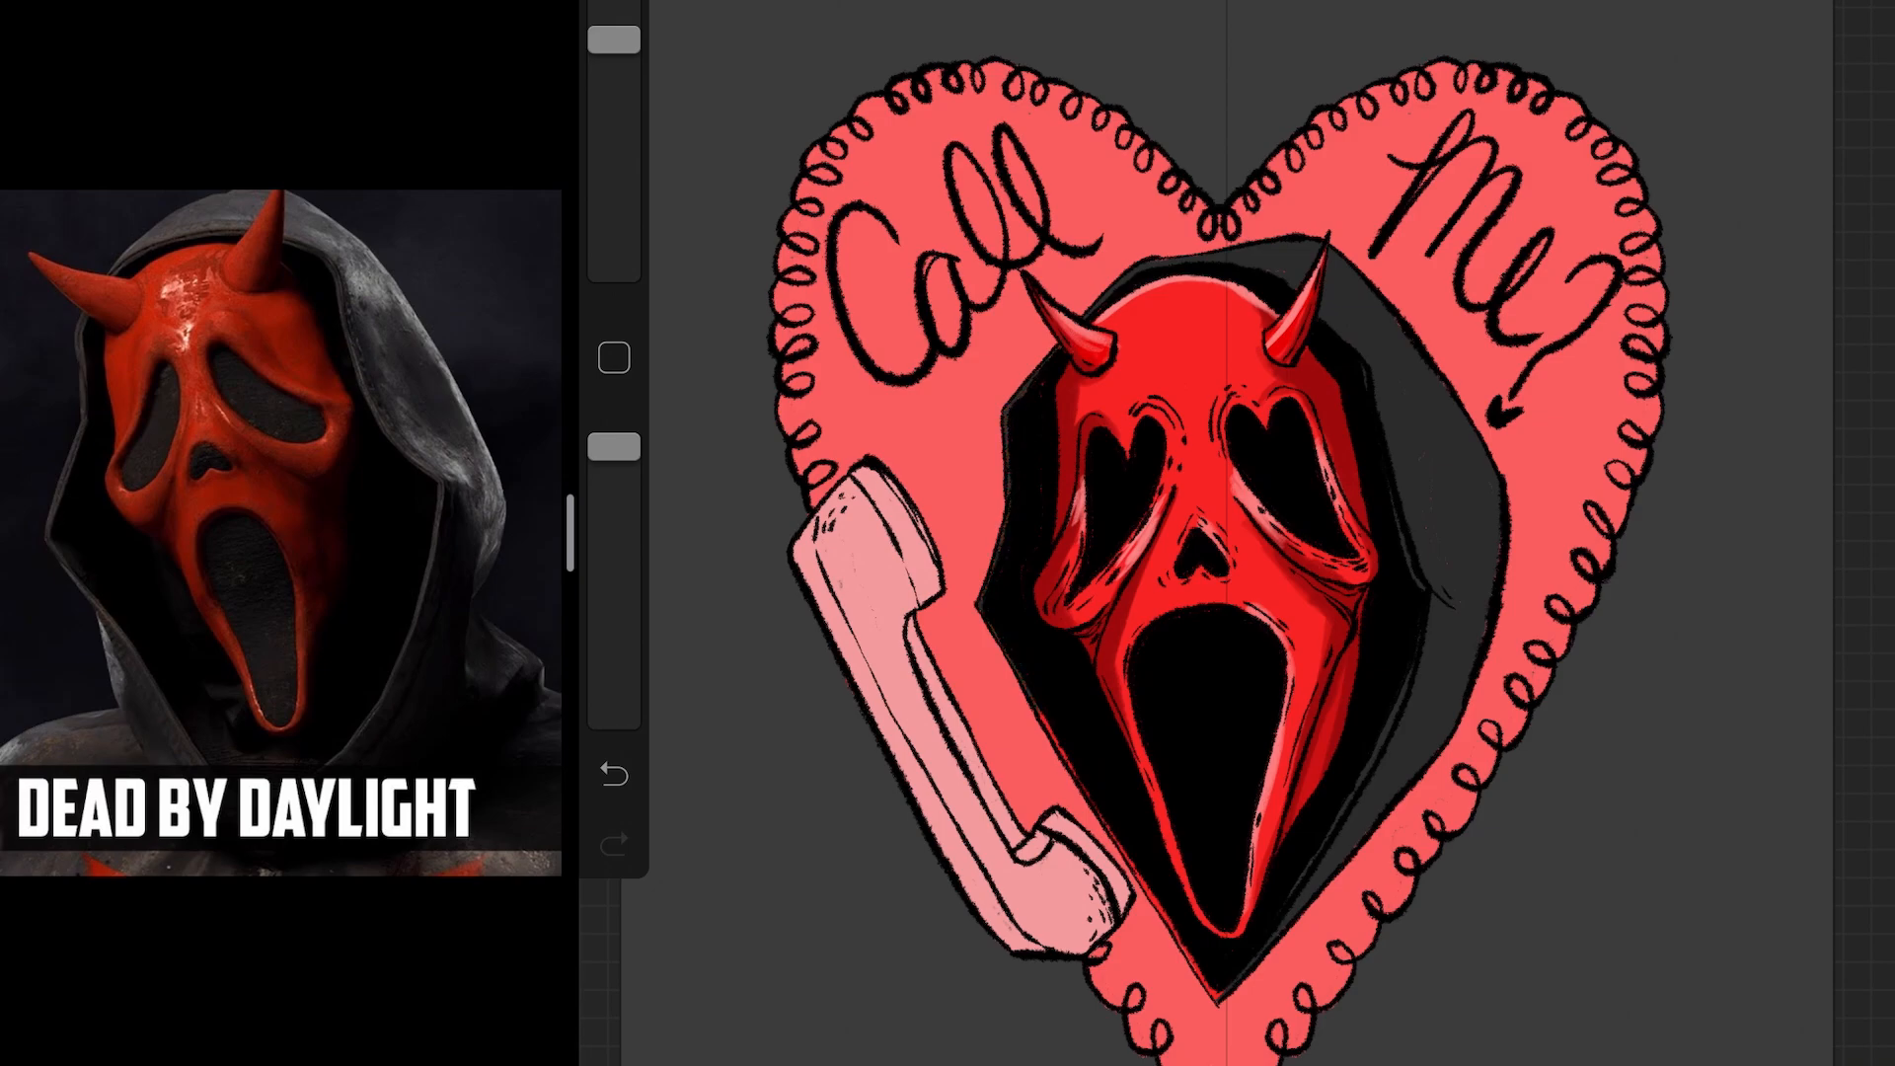
# Bring up the Colors Disc panel with bright red as the current colour
pyautogui.click(1799, 6)
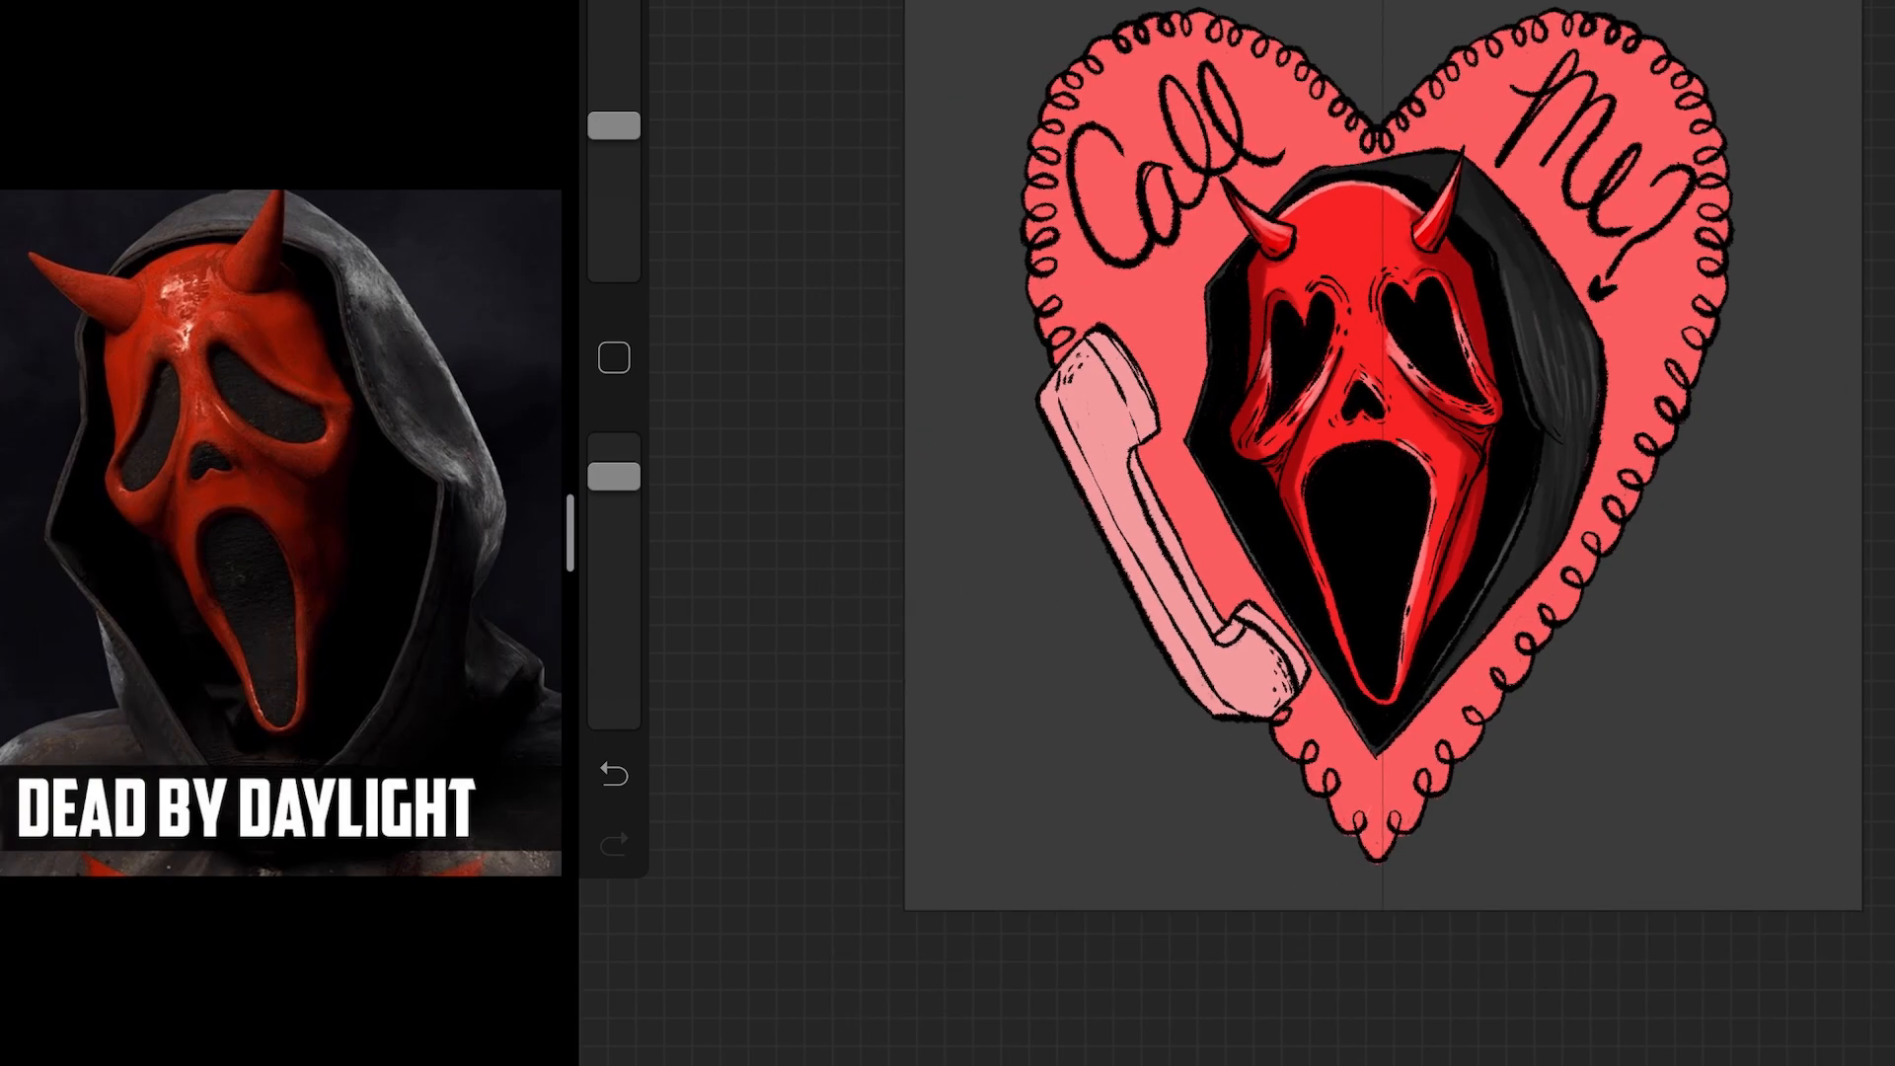
pyautogui.click(1799, 12)
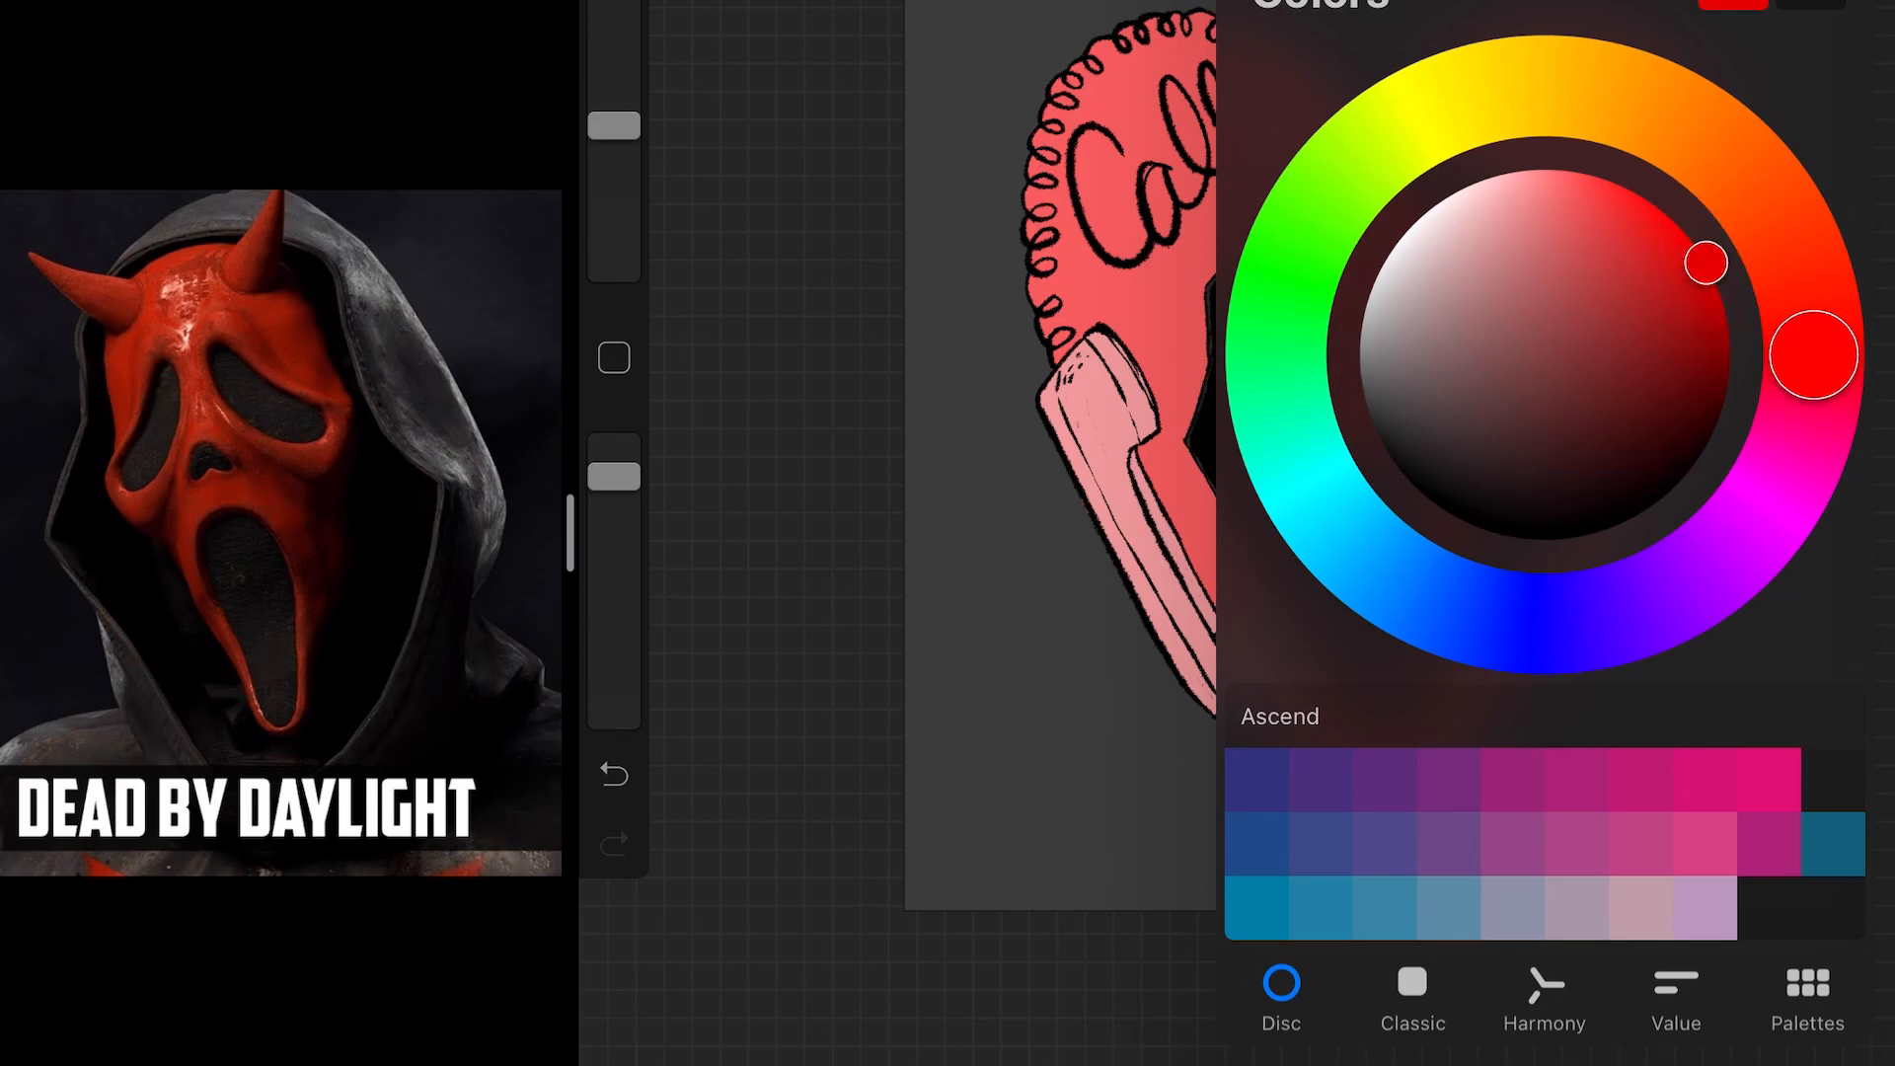